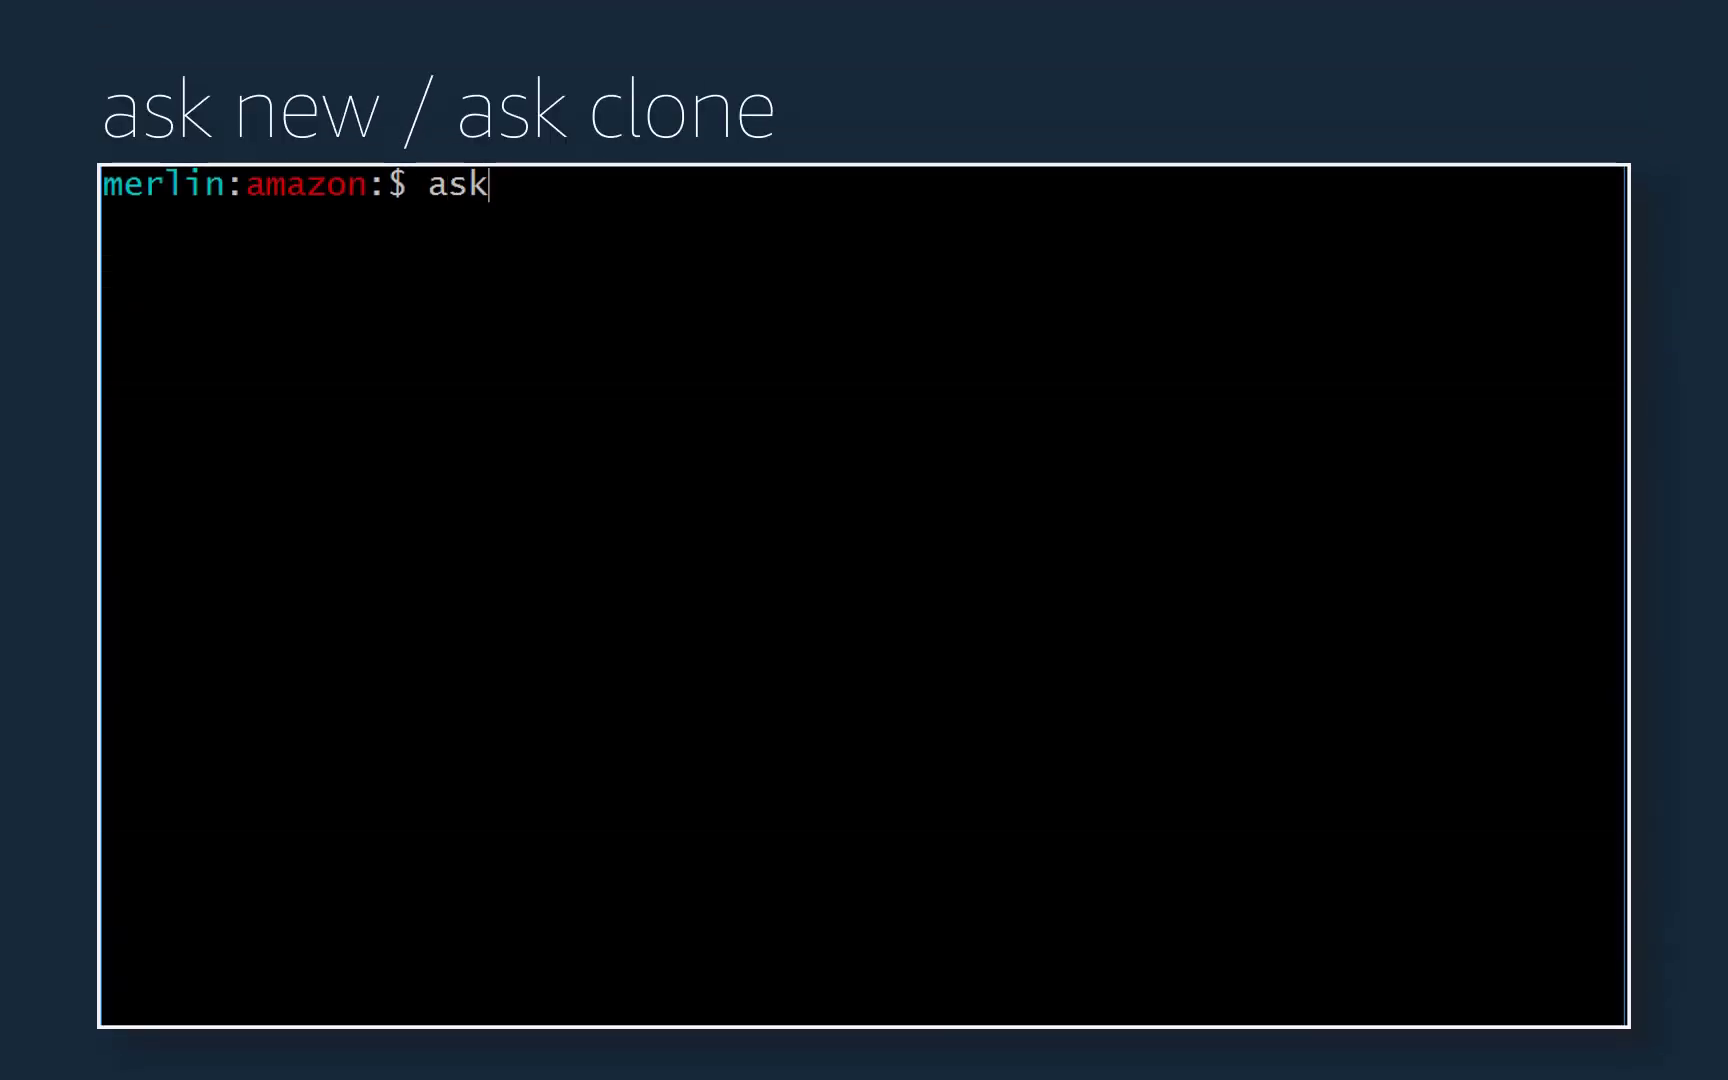
Create a new Alexa skill project named create-isp-demo with 'ask new'
type("new")
type("create")
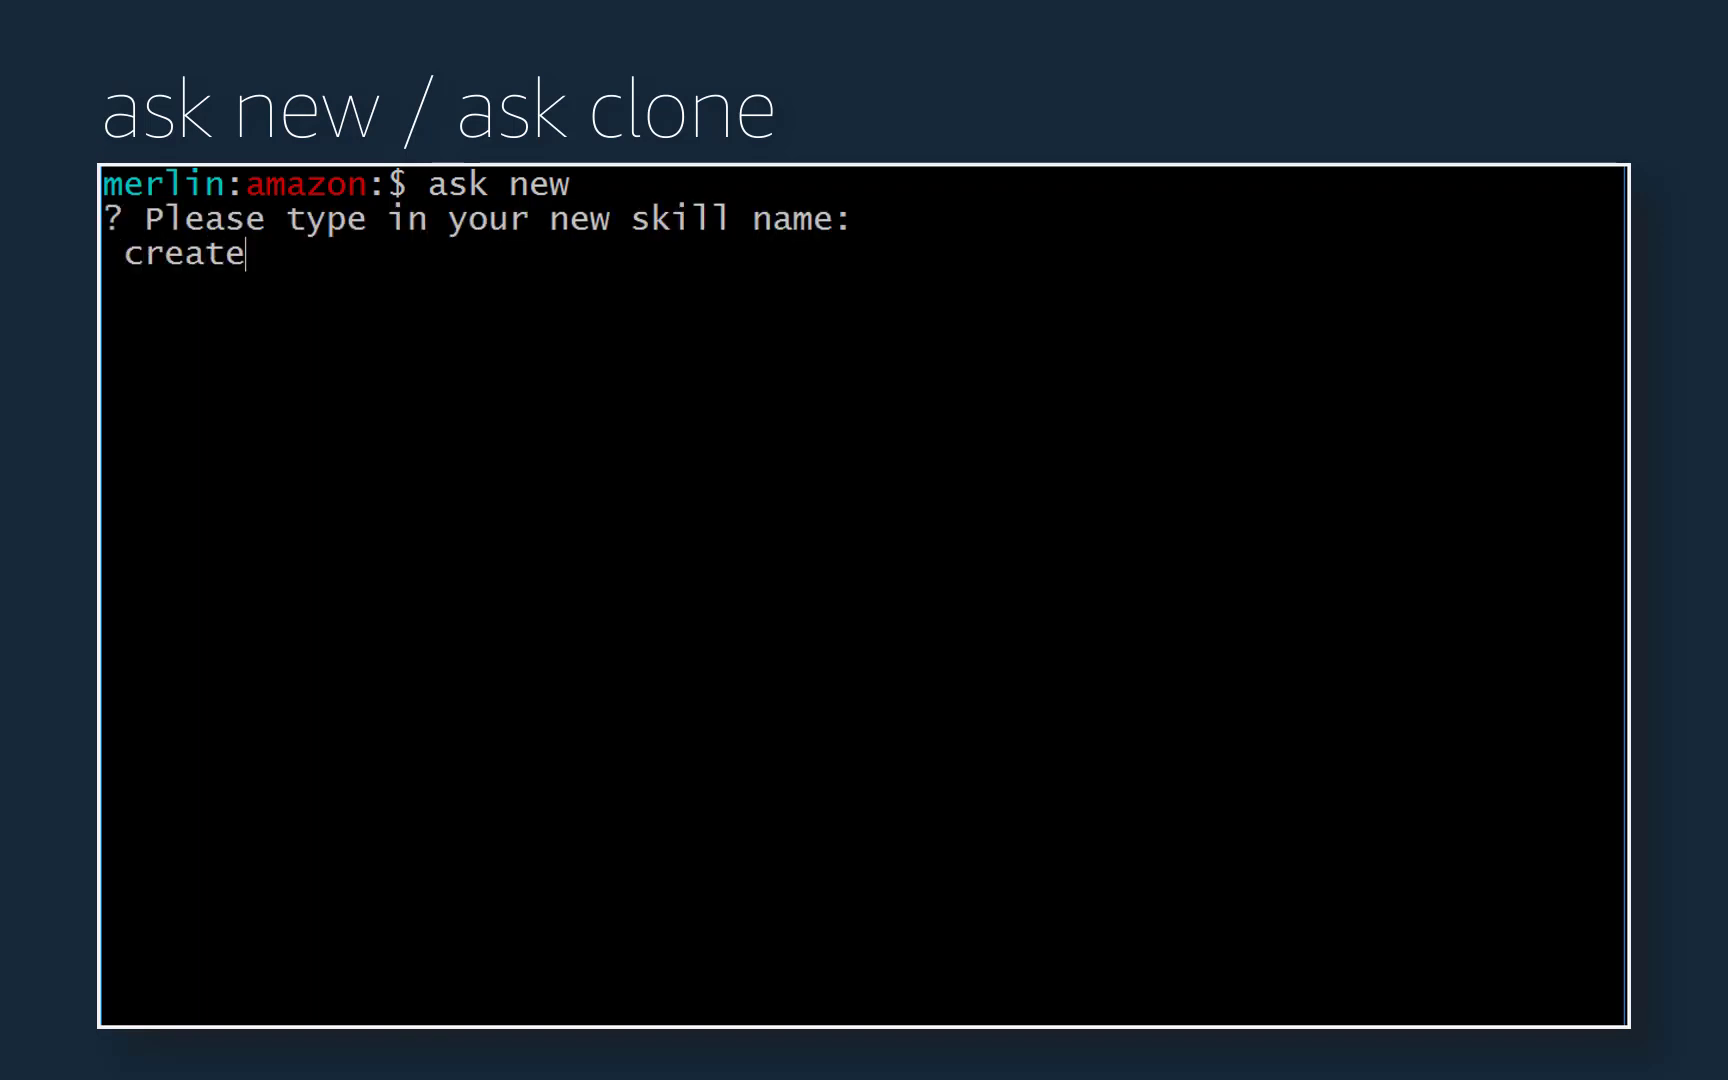
type("-isp-demo")
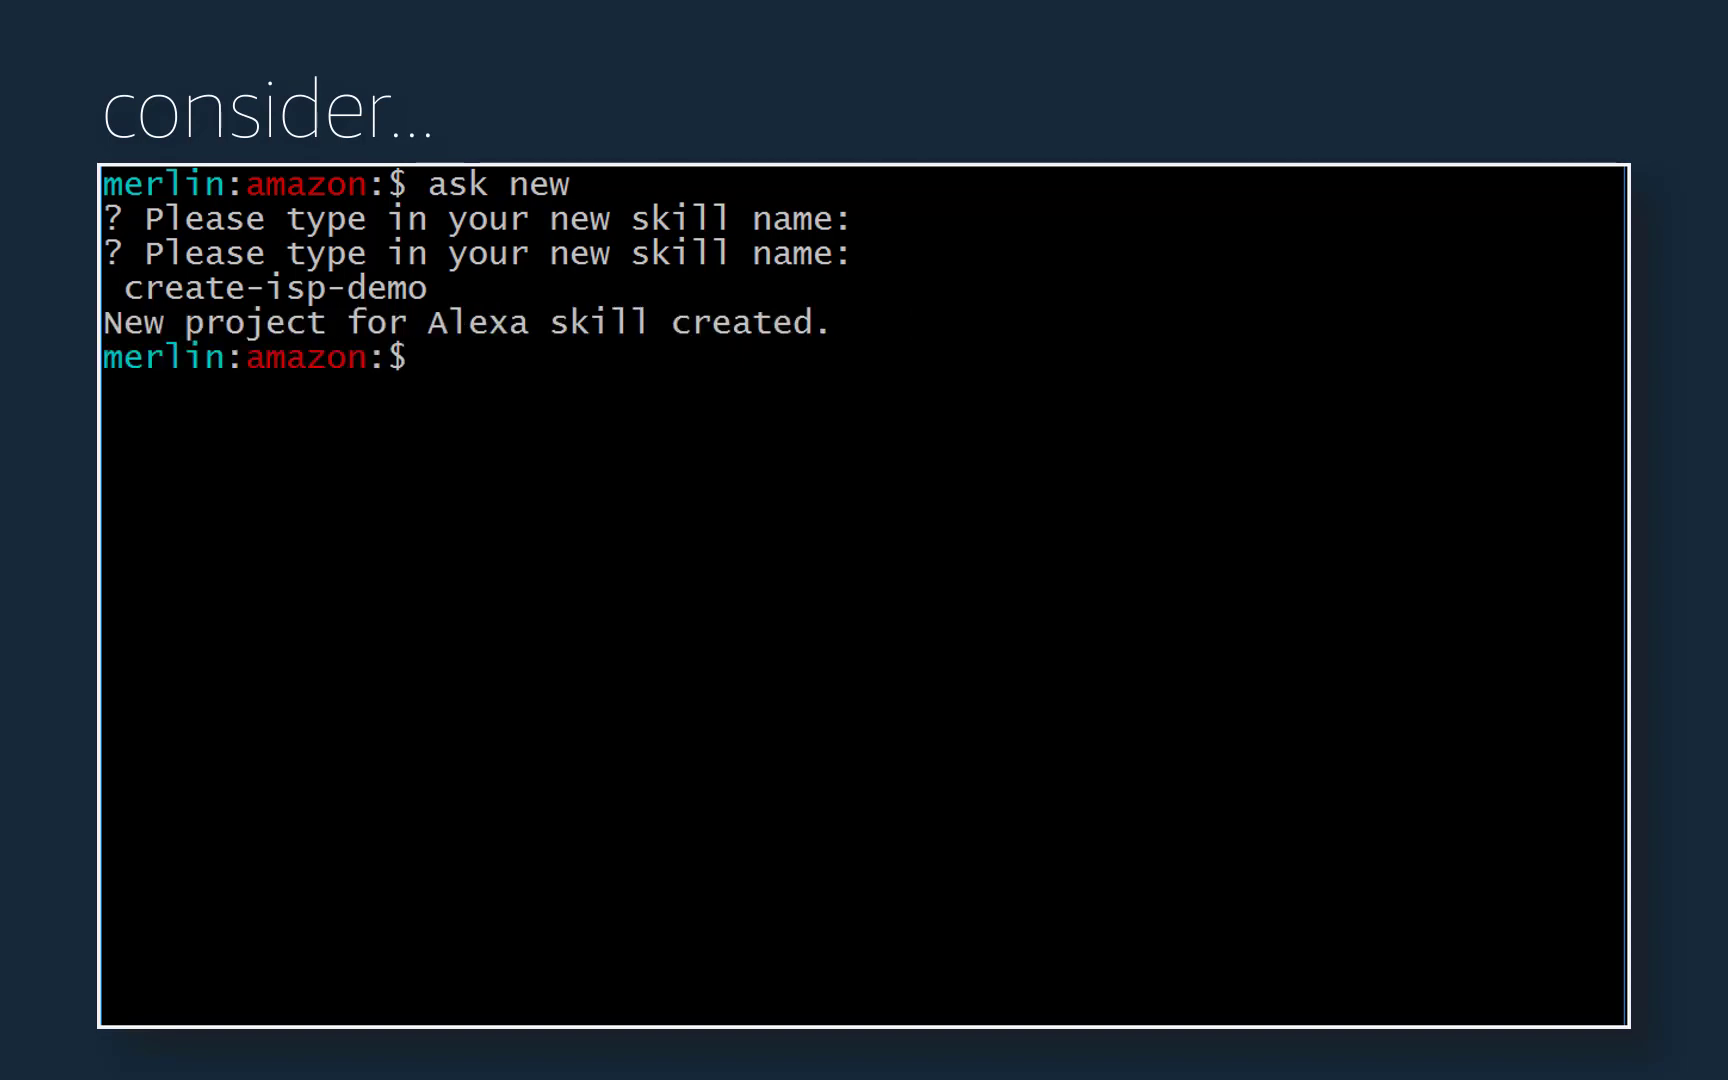
type("atom")
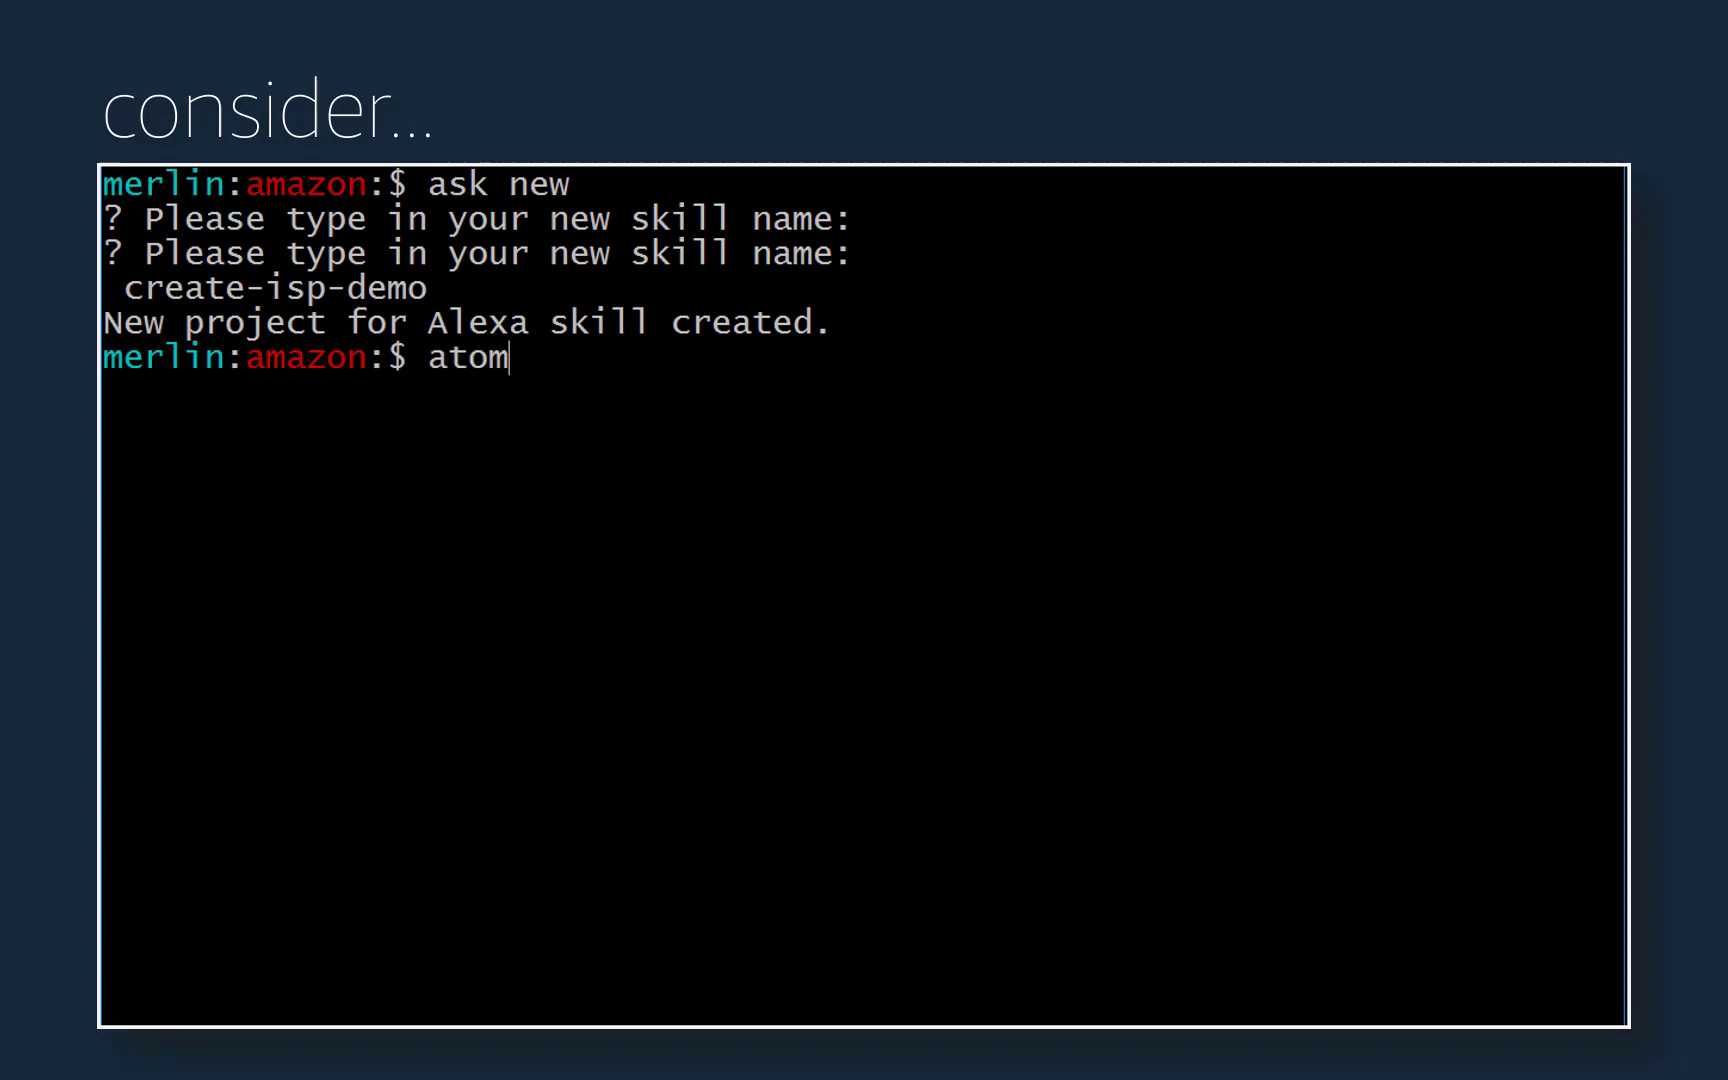
Launch Atom on the folder and expand create-isp-demo to show .ask, lambda, models and skill.json
type(".")
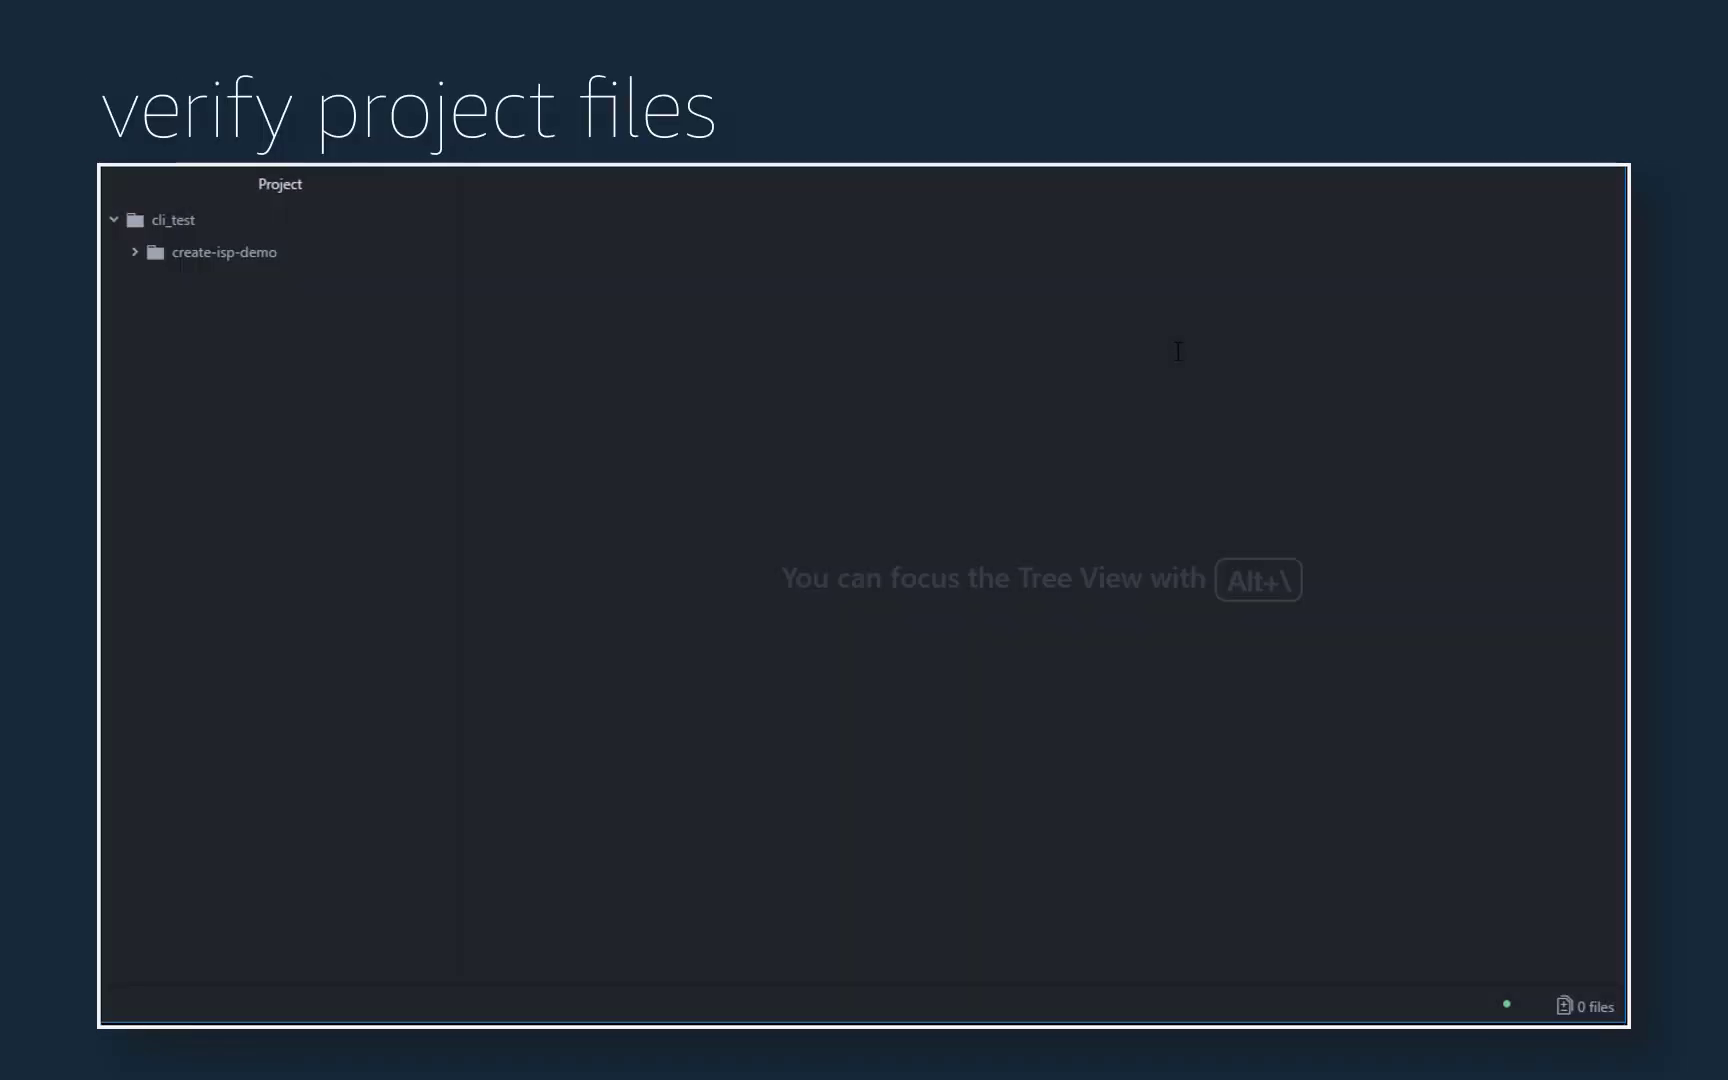
left_click(222, 252)
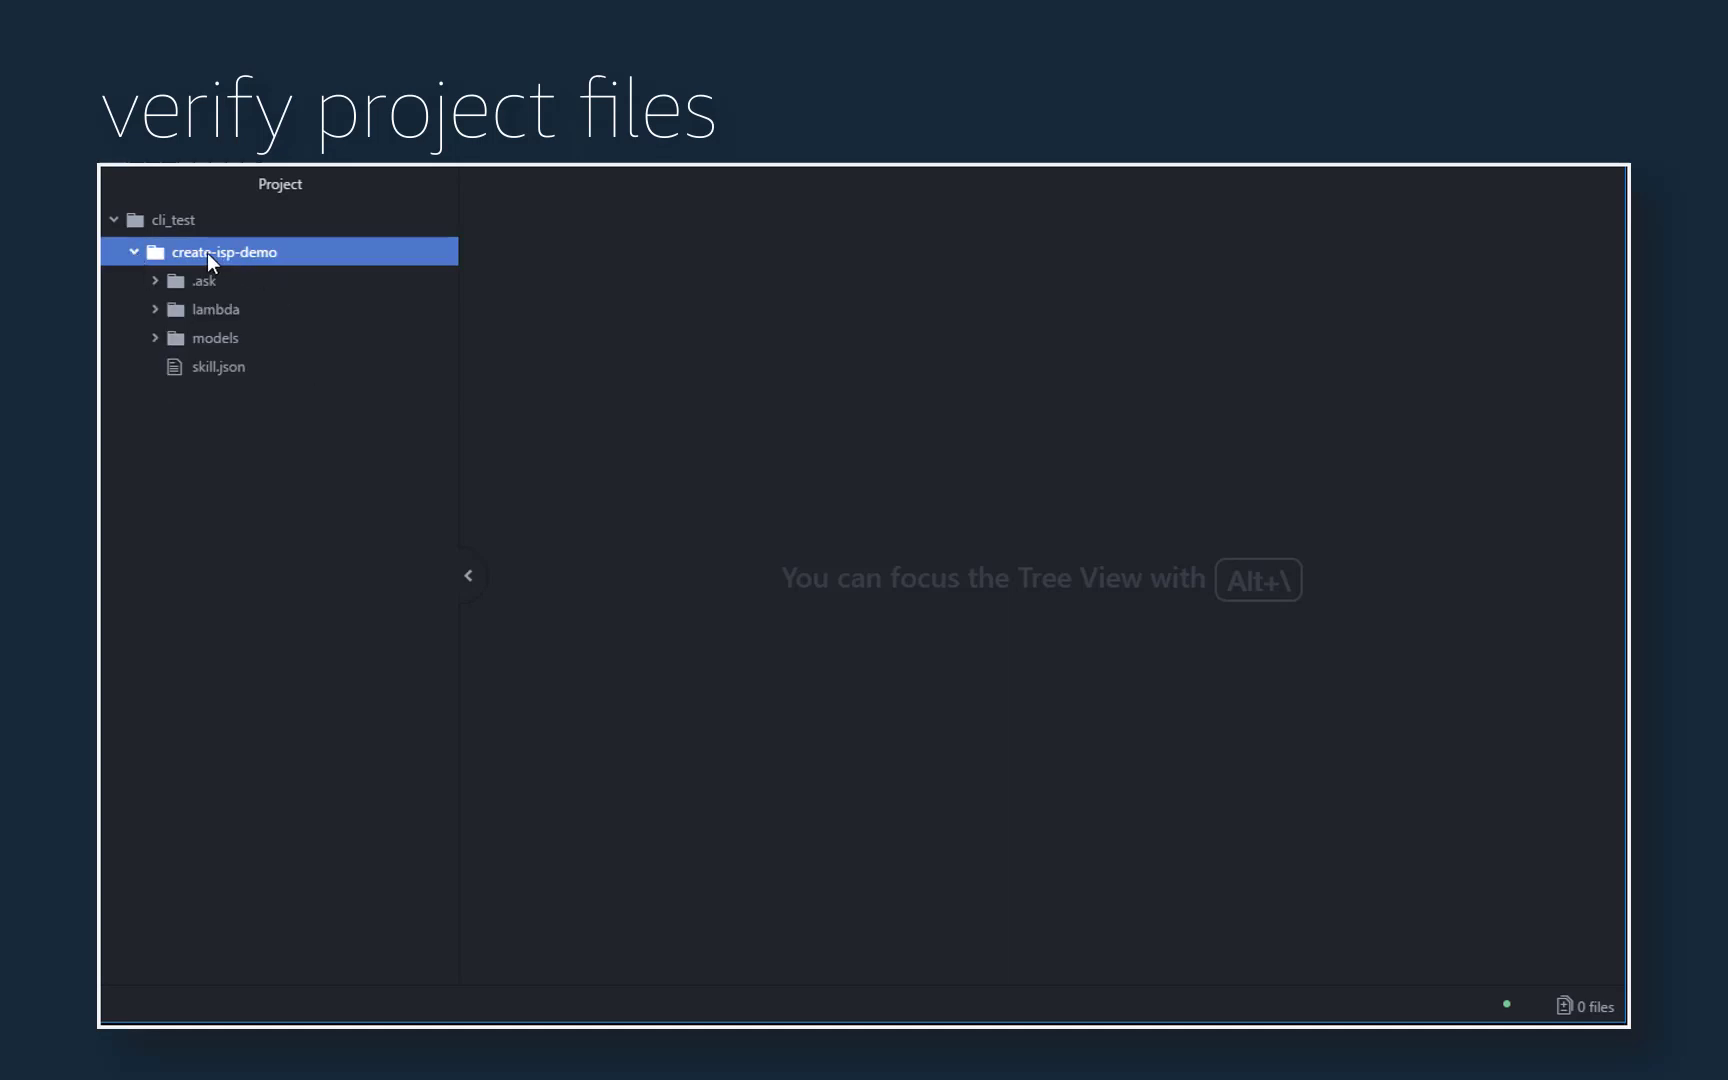
mouse_move(272, 376)
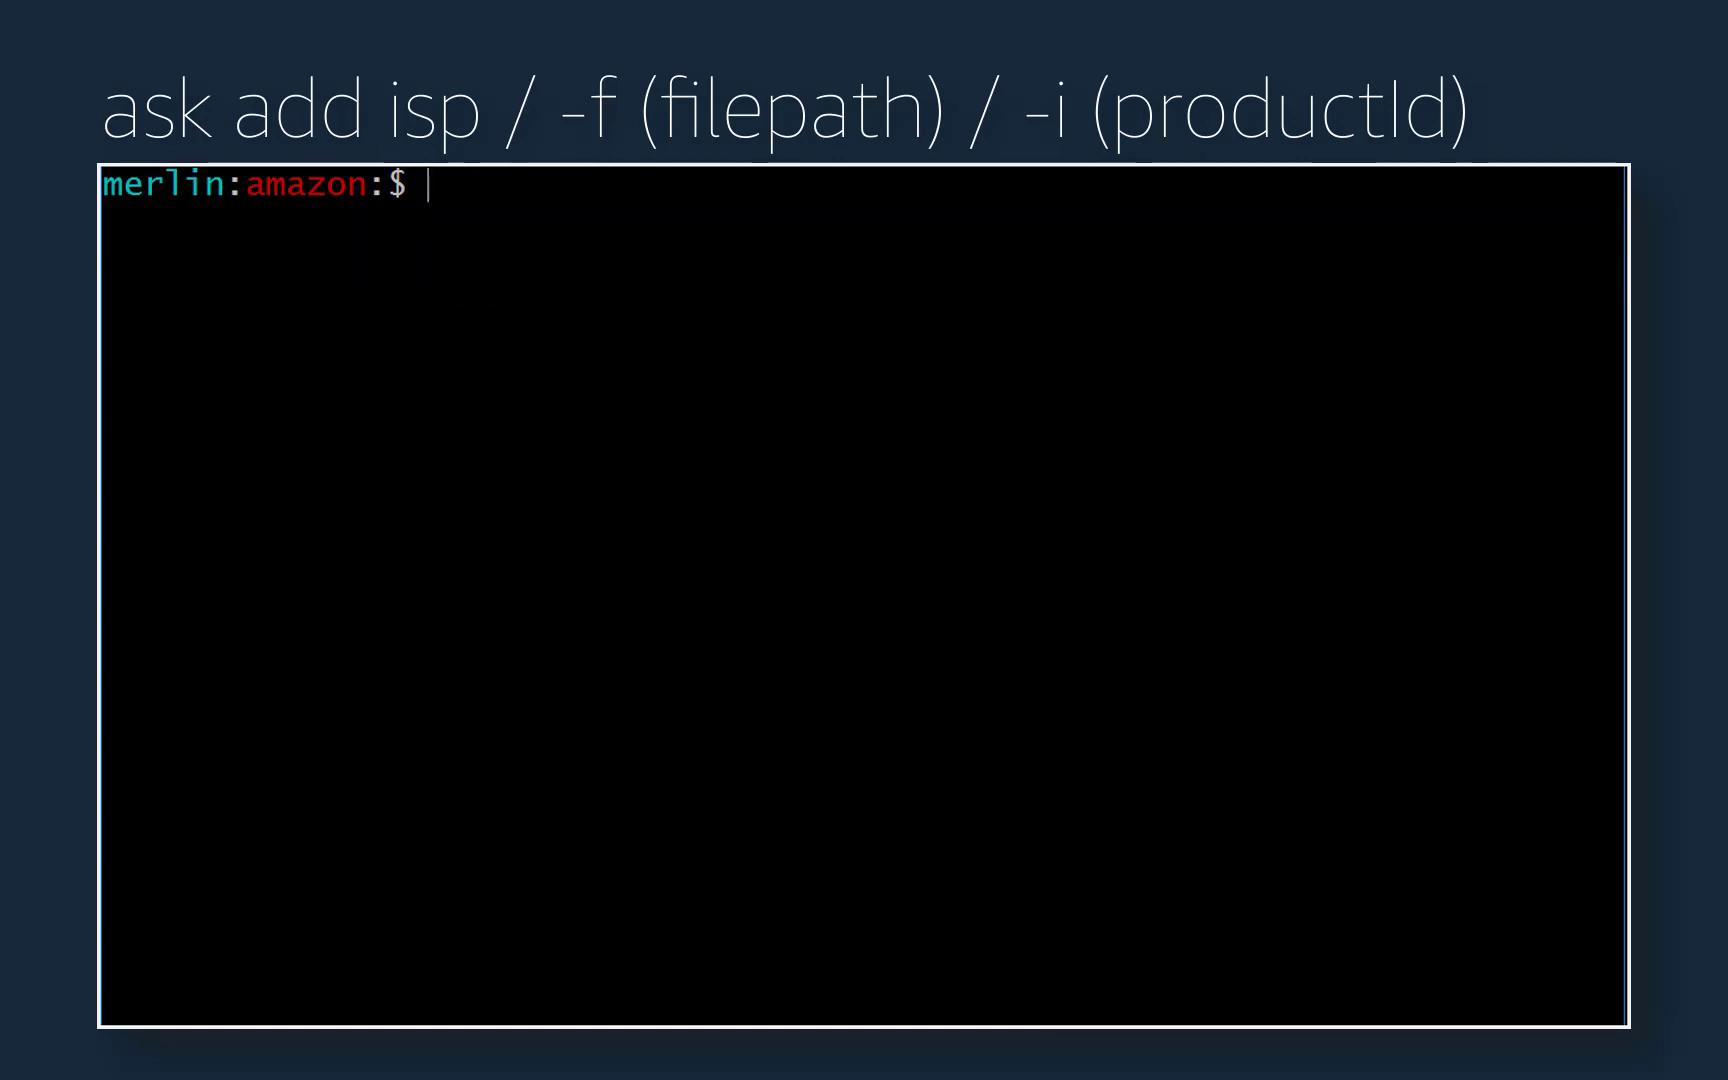
Add an Entitlement in-skill product named farm-fresh-cookies via 'ask add isp'
type("ask add isp")
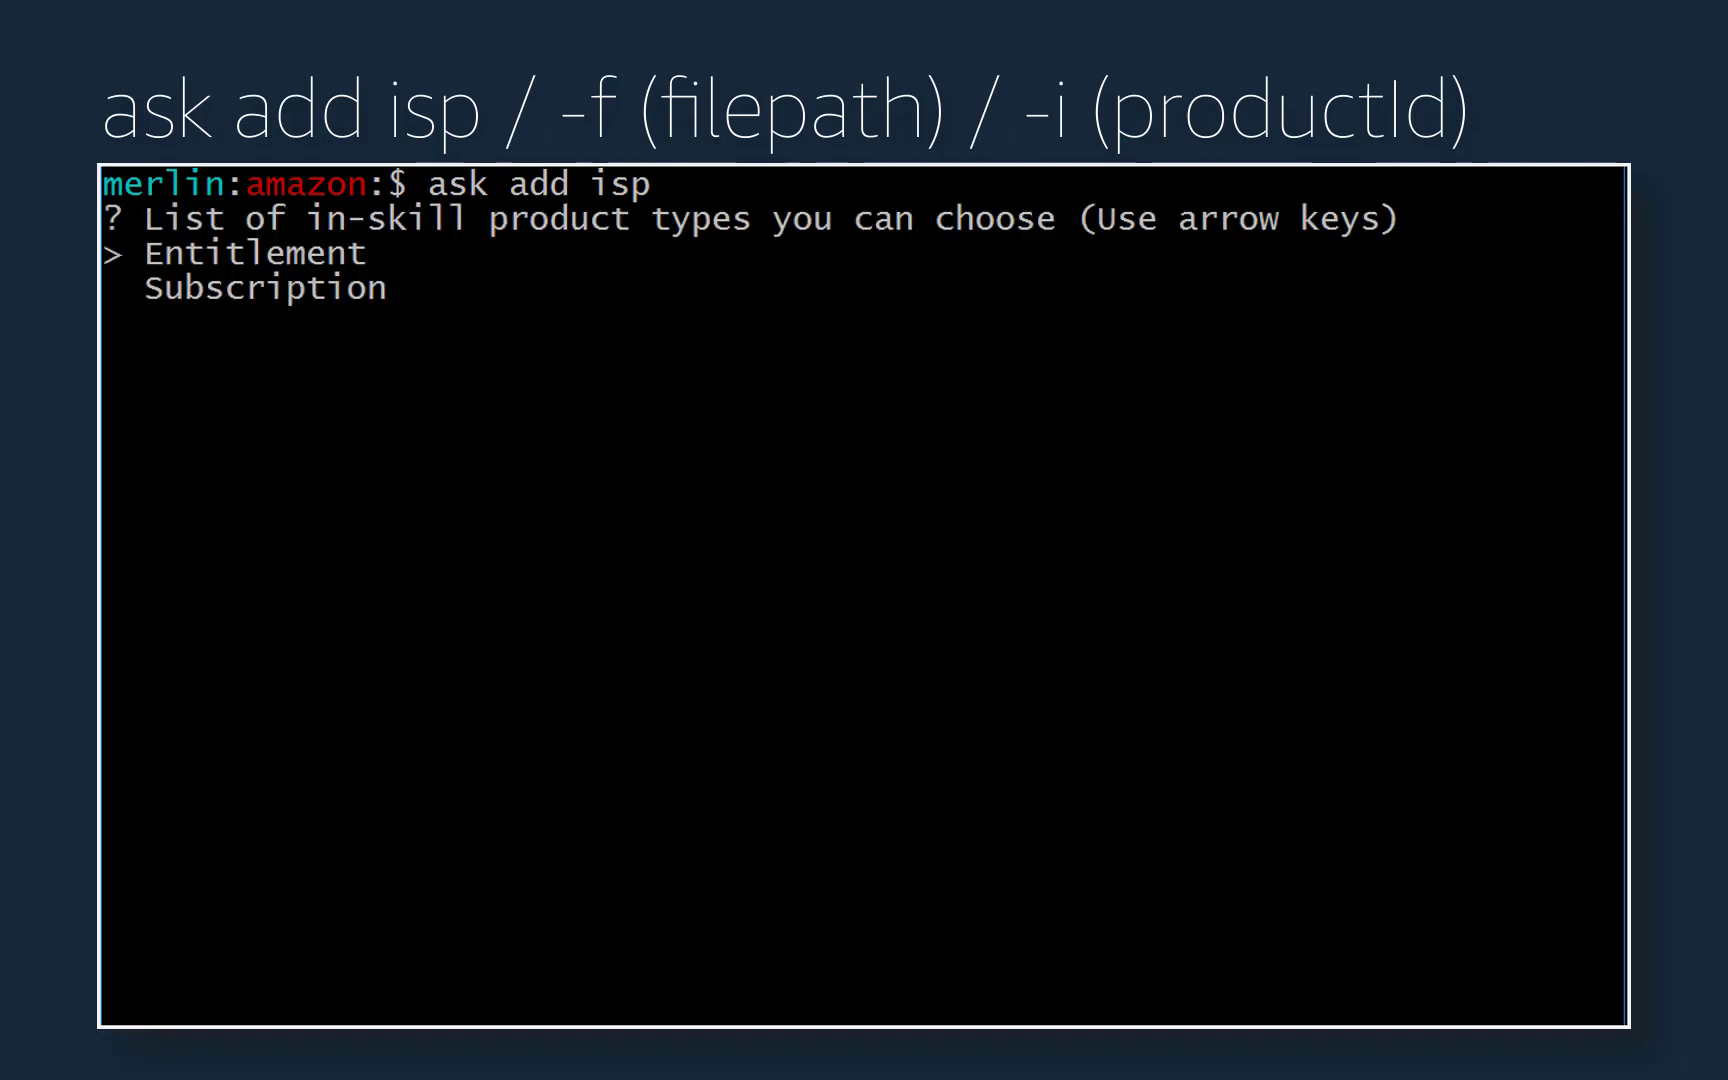
key("enter")
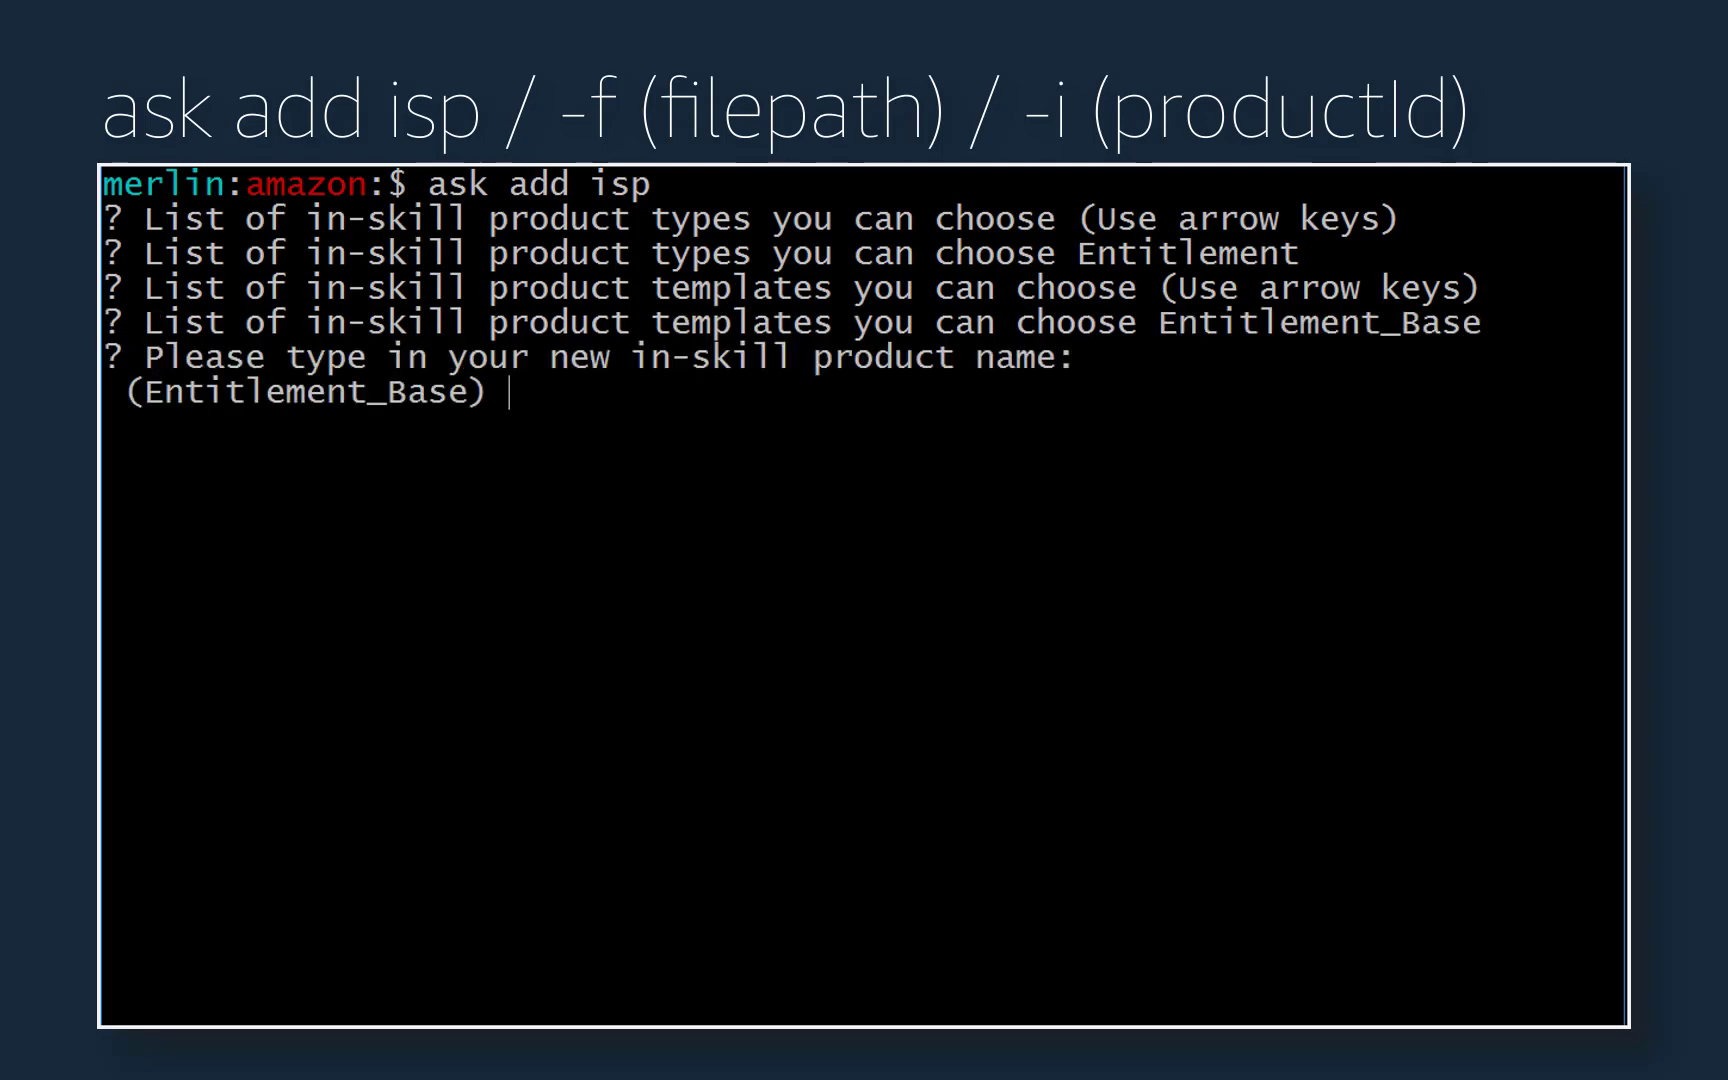
type("f")
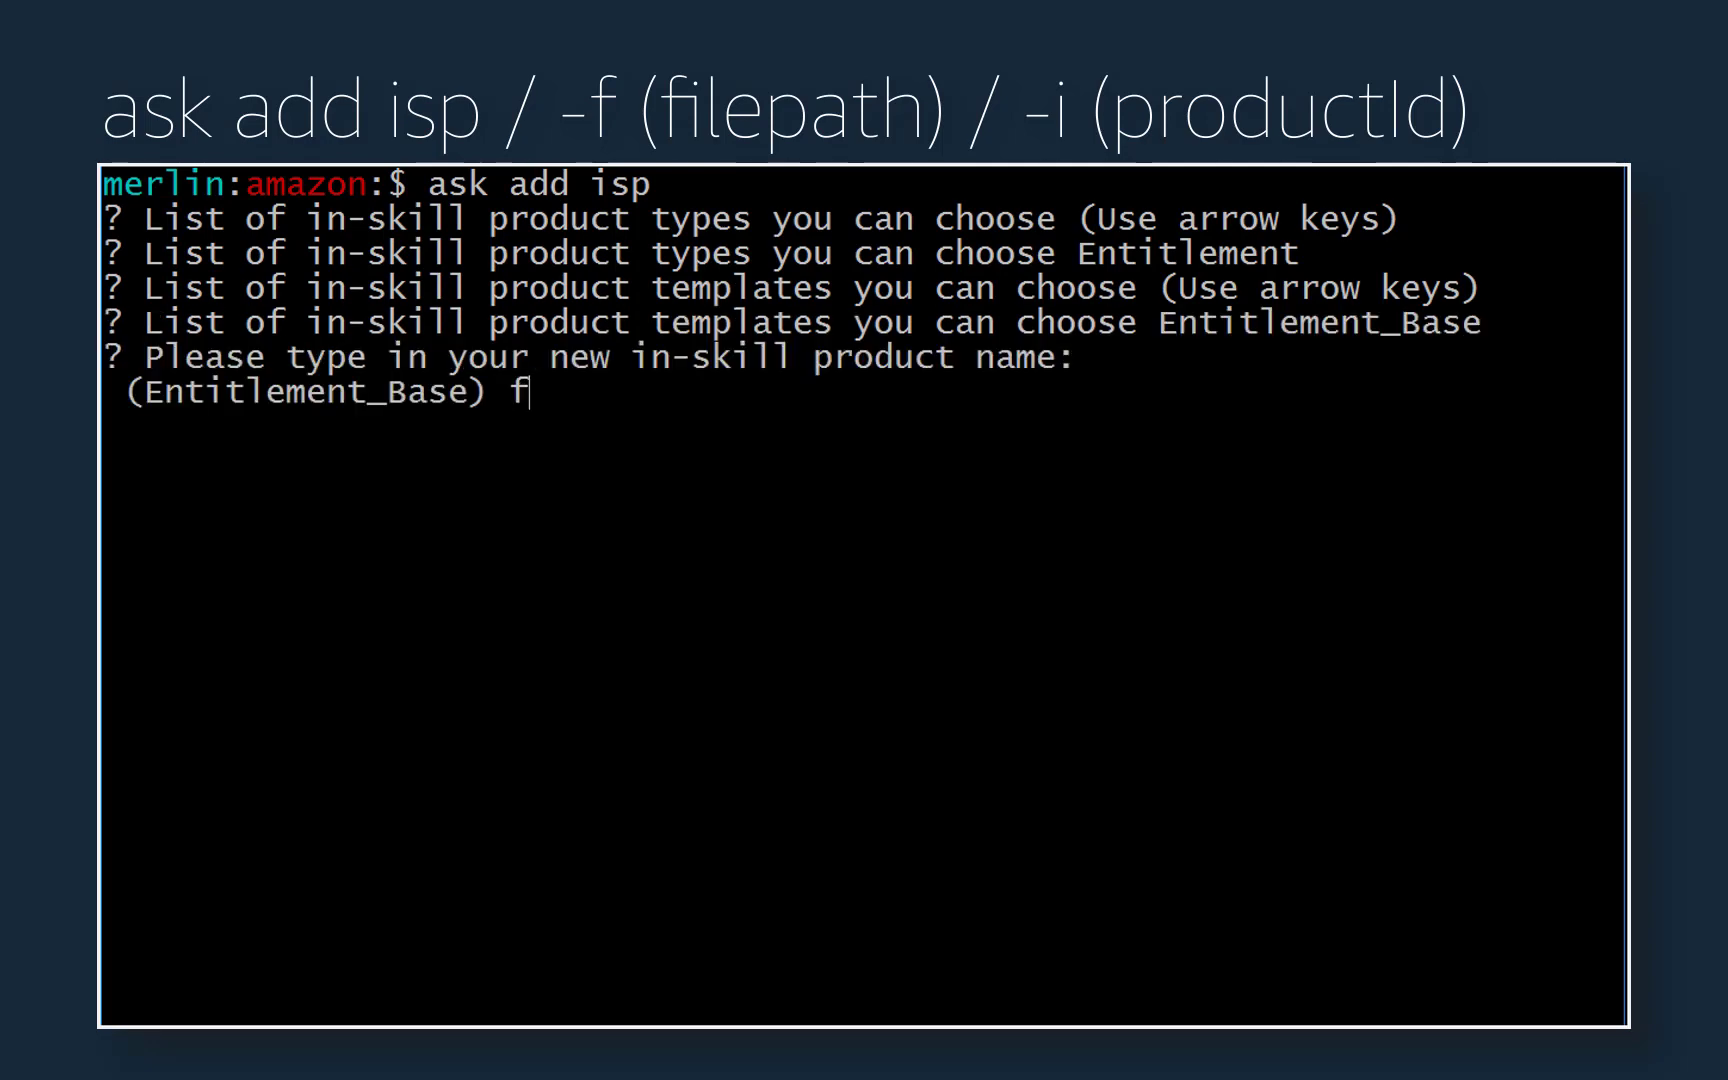
type("arm-fresh-cookies")
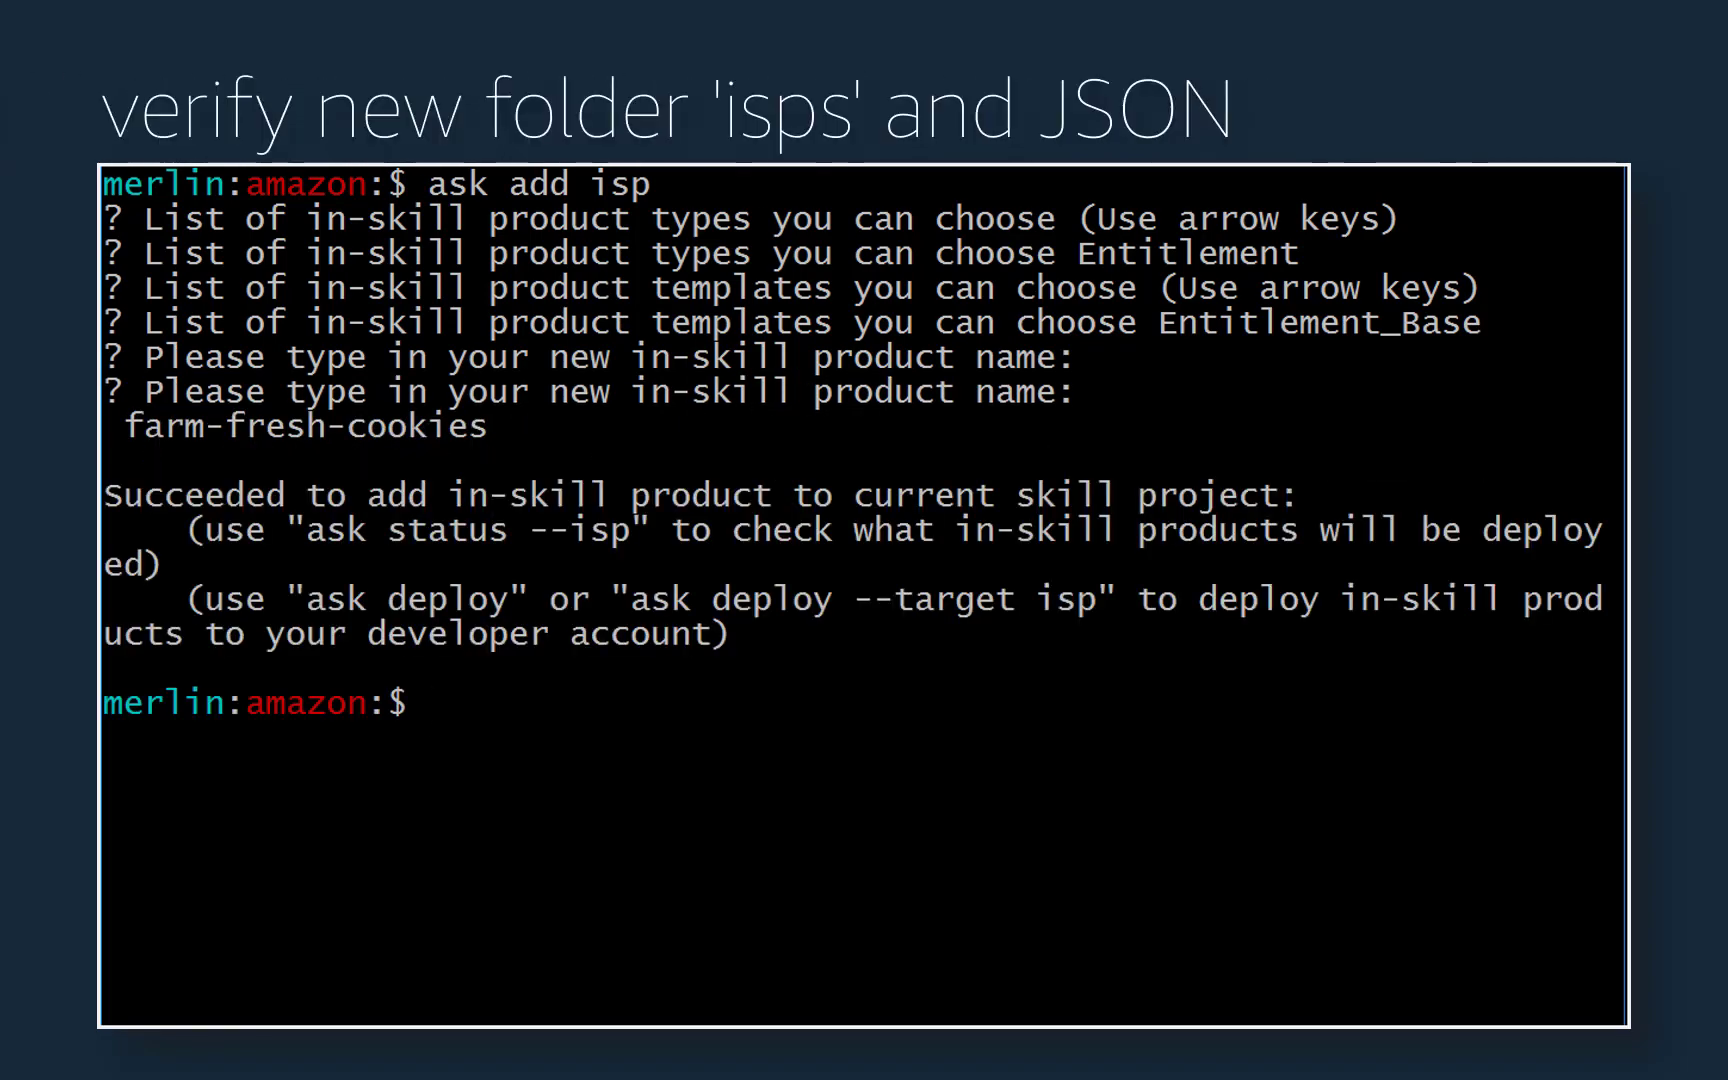
type("at")
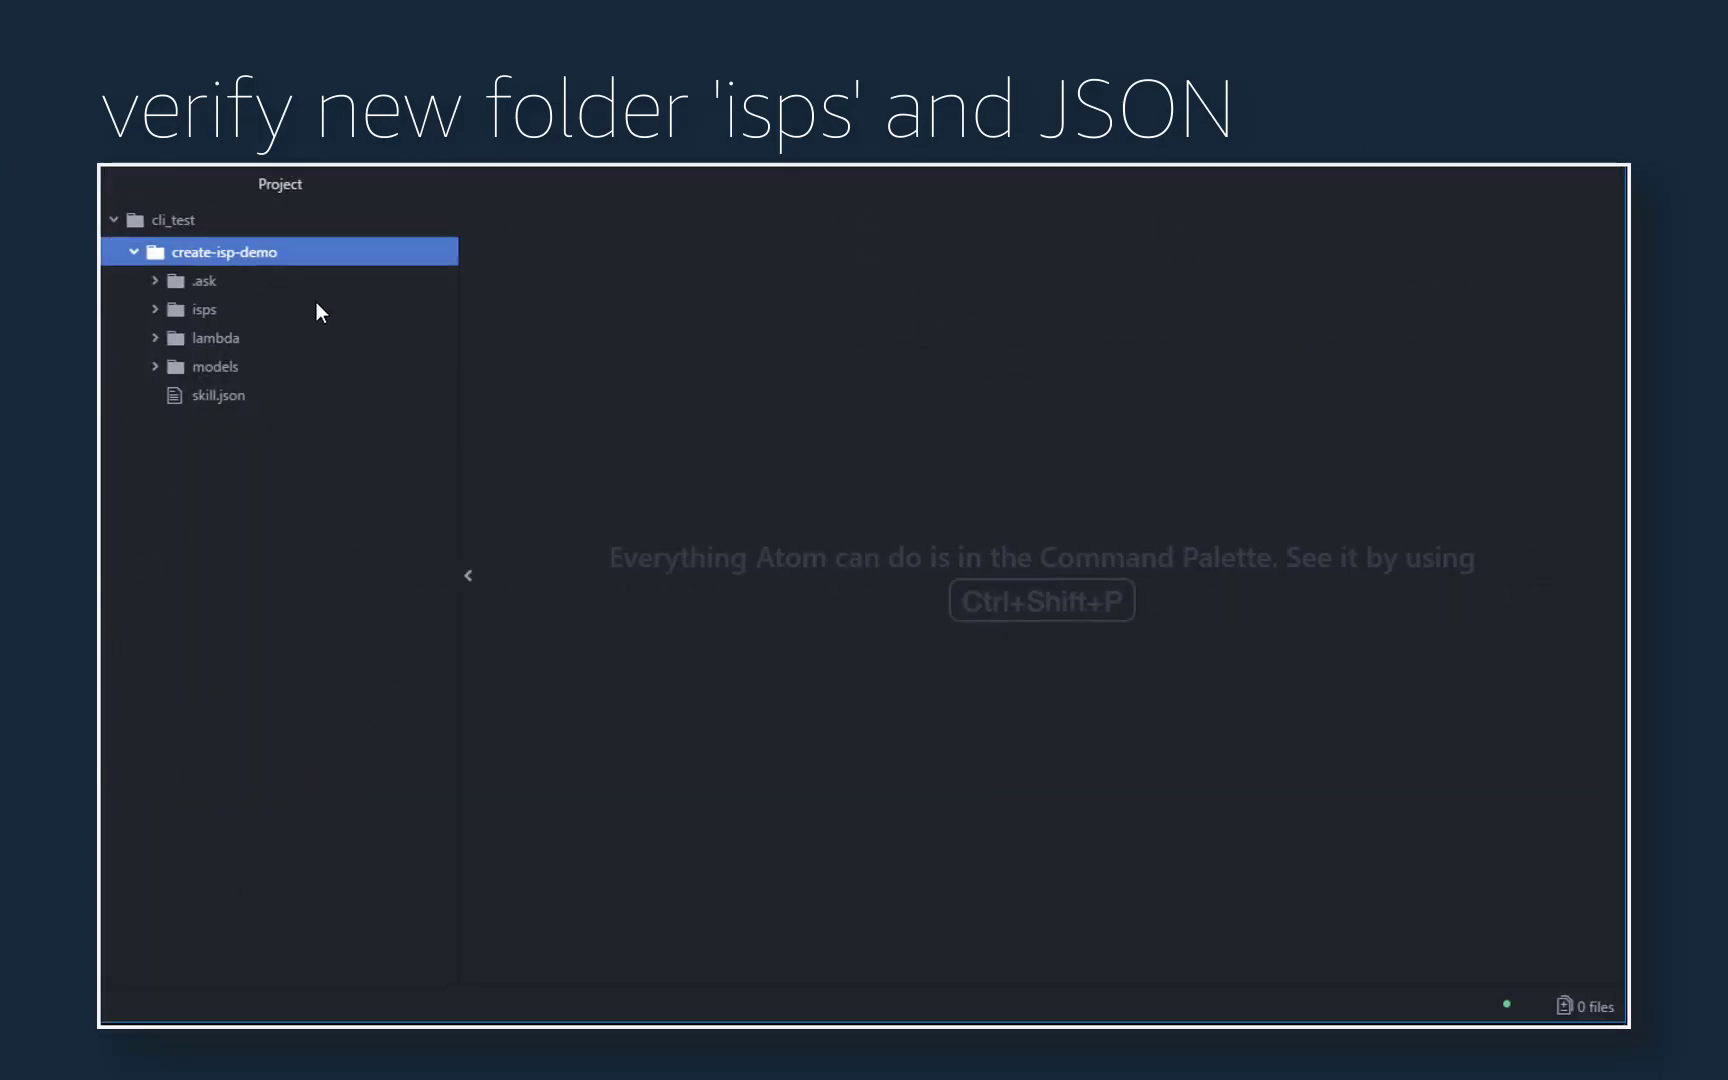
View farm-fresh-cookies.json from isps/entitlement in the editor, then start 'ask deploy'
left_click(204, 310)
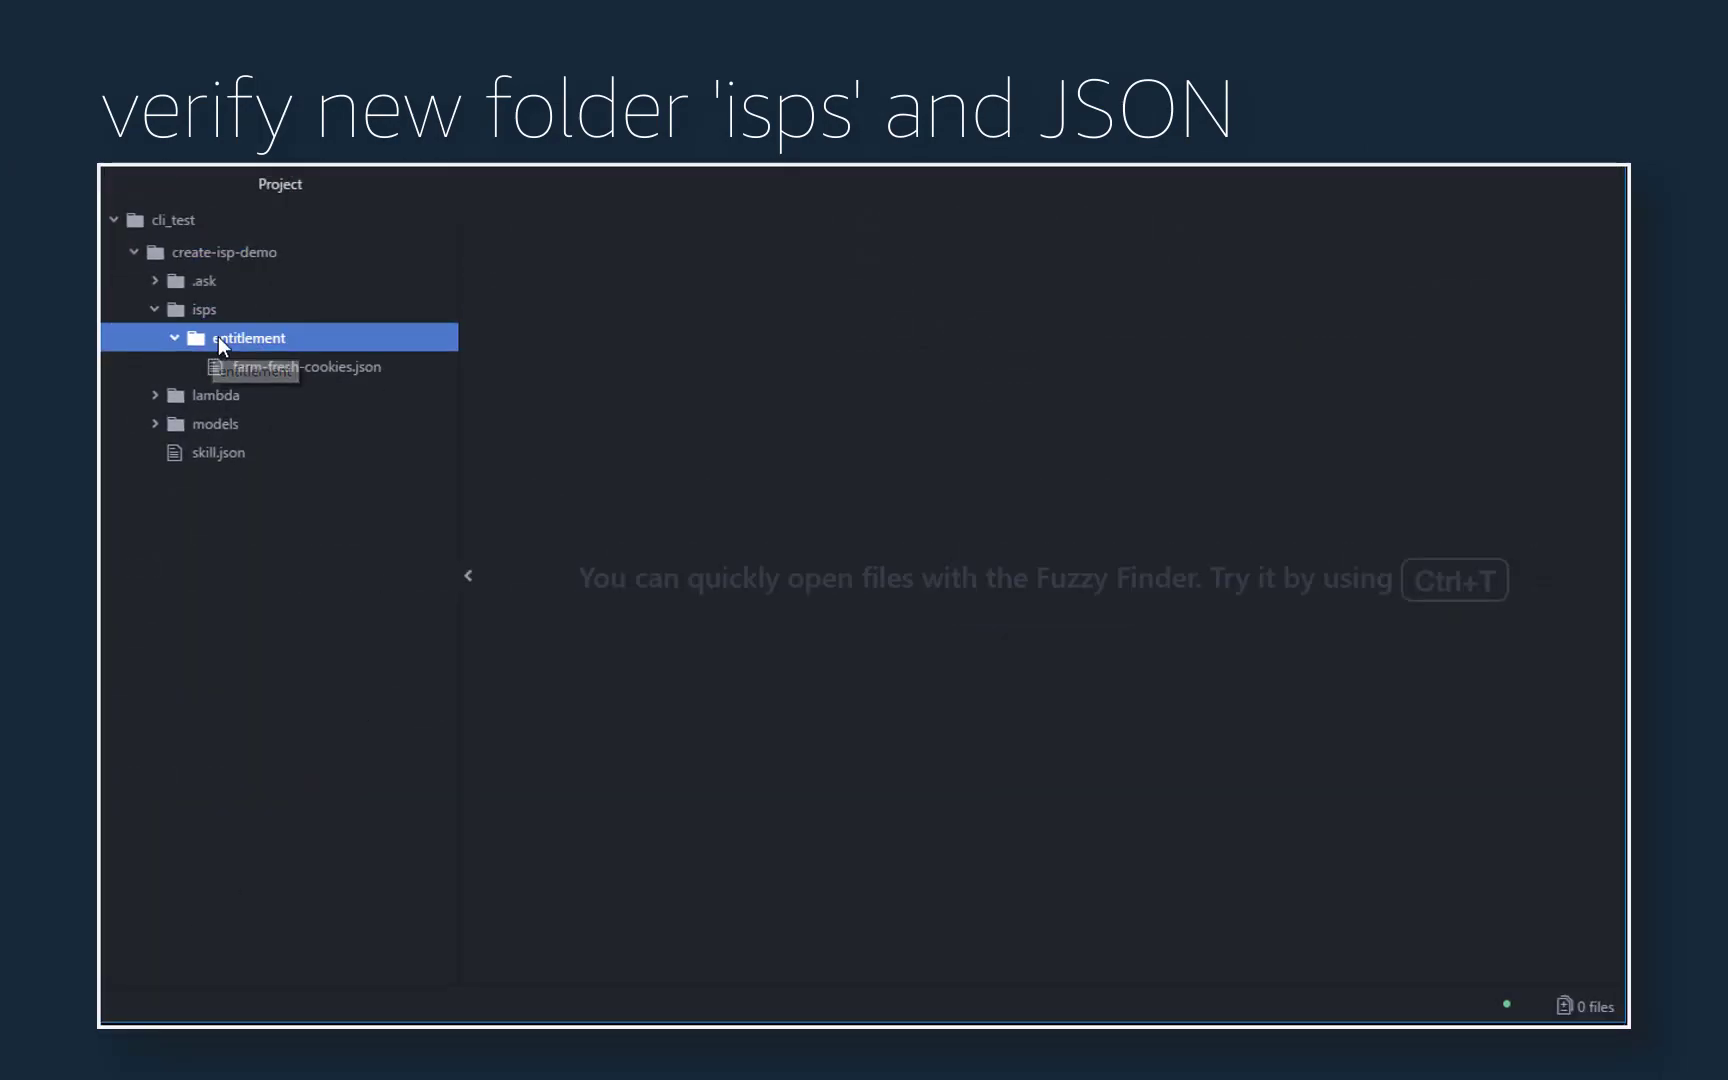
double_click(306, 366)
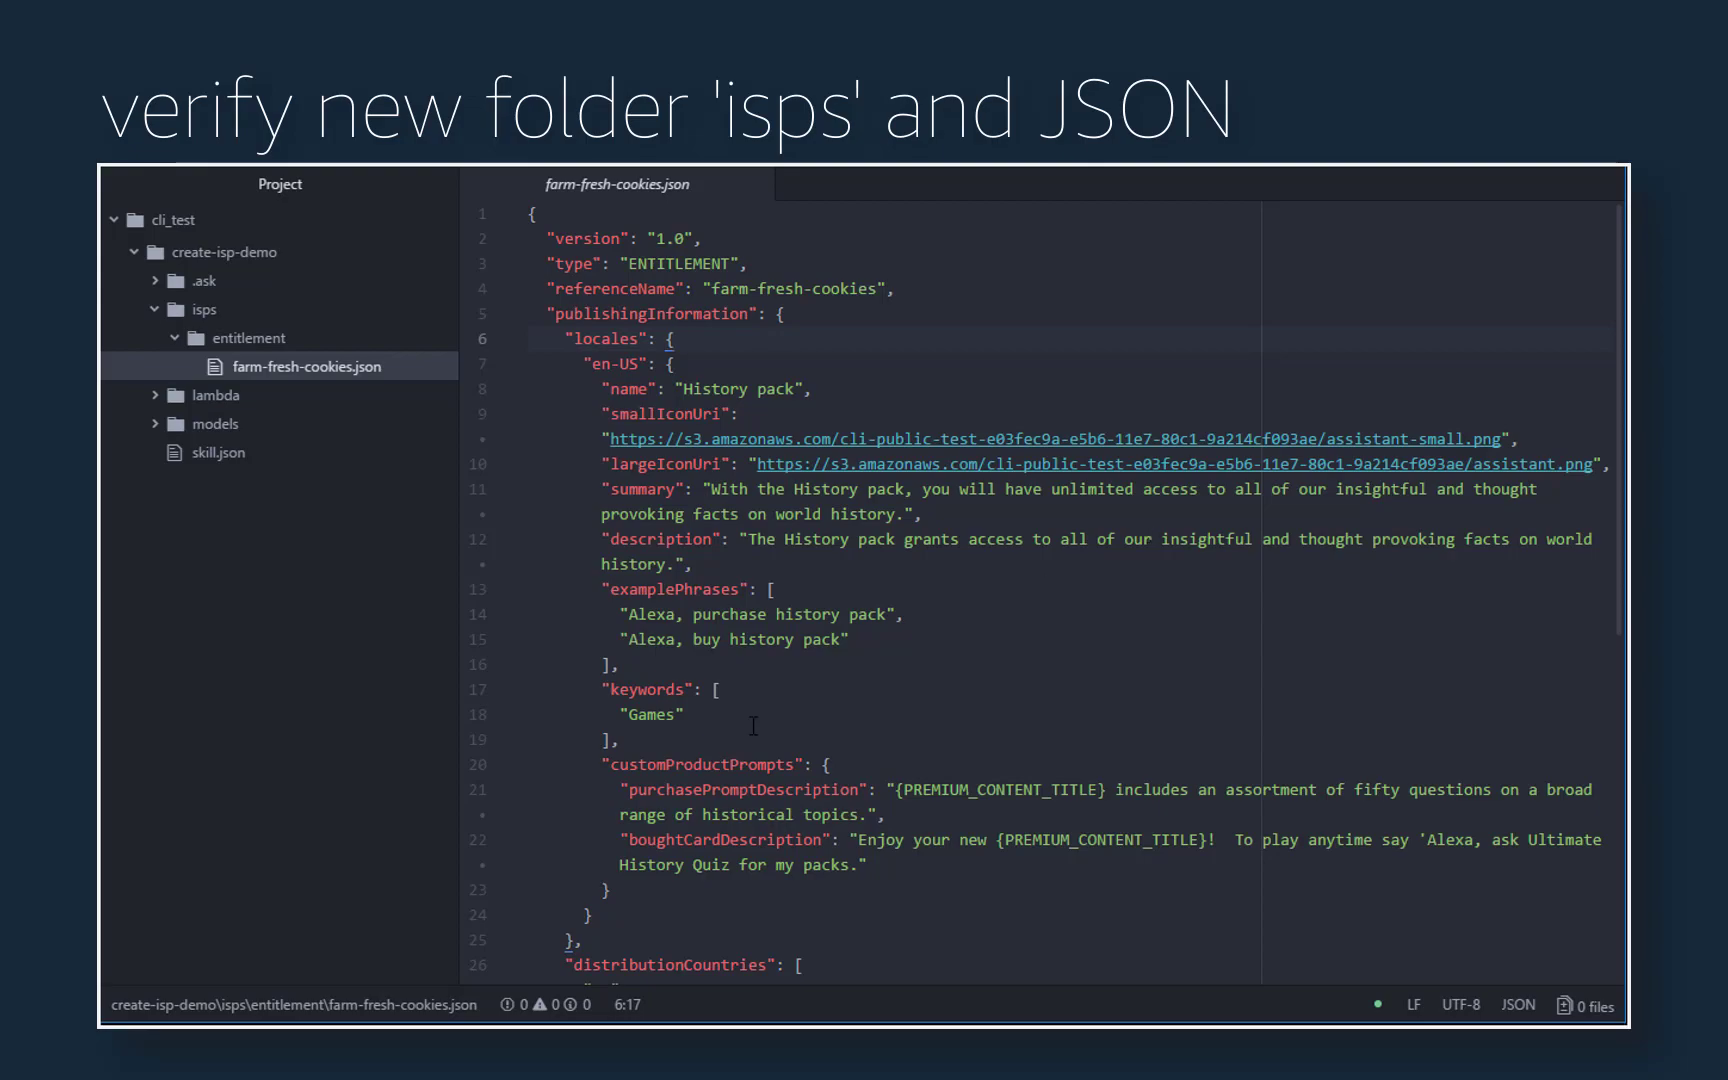
type("ask deploy")
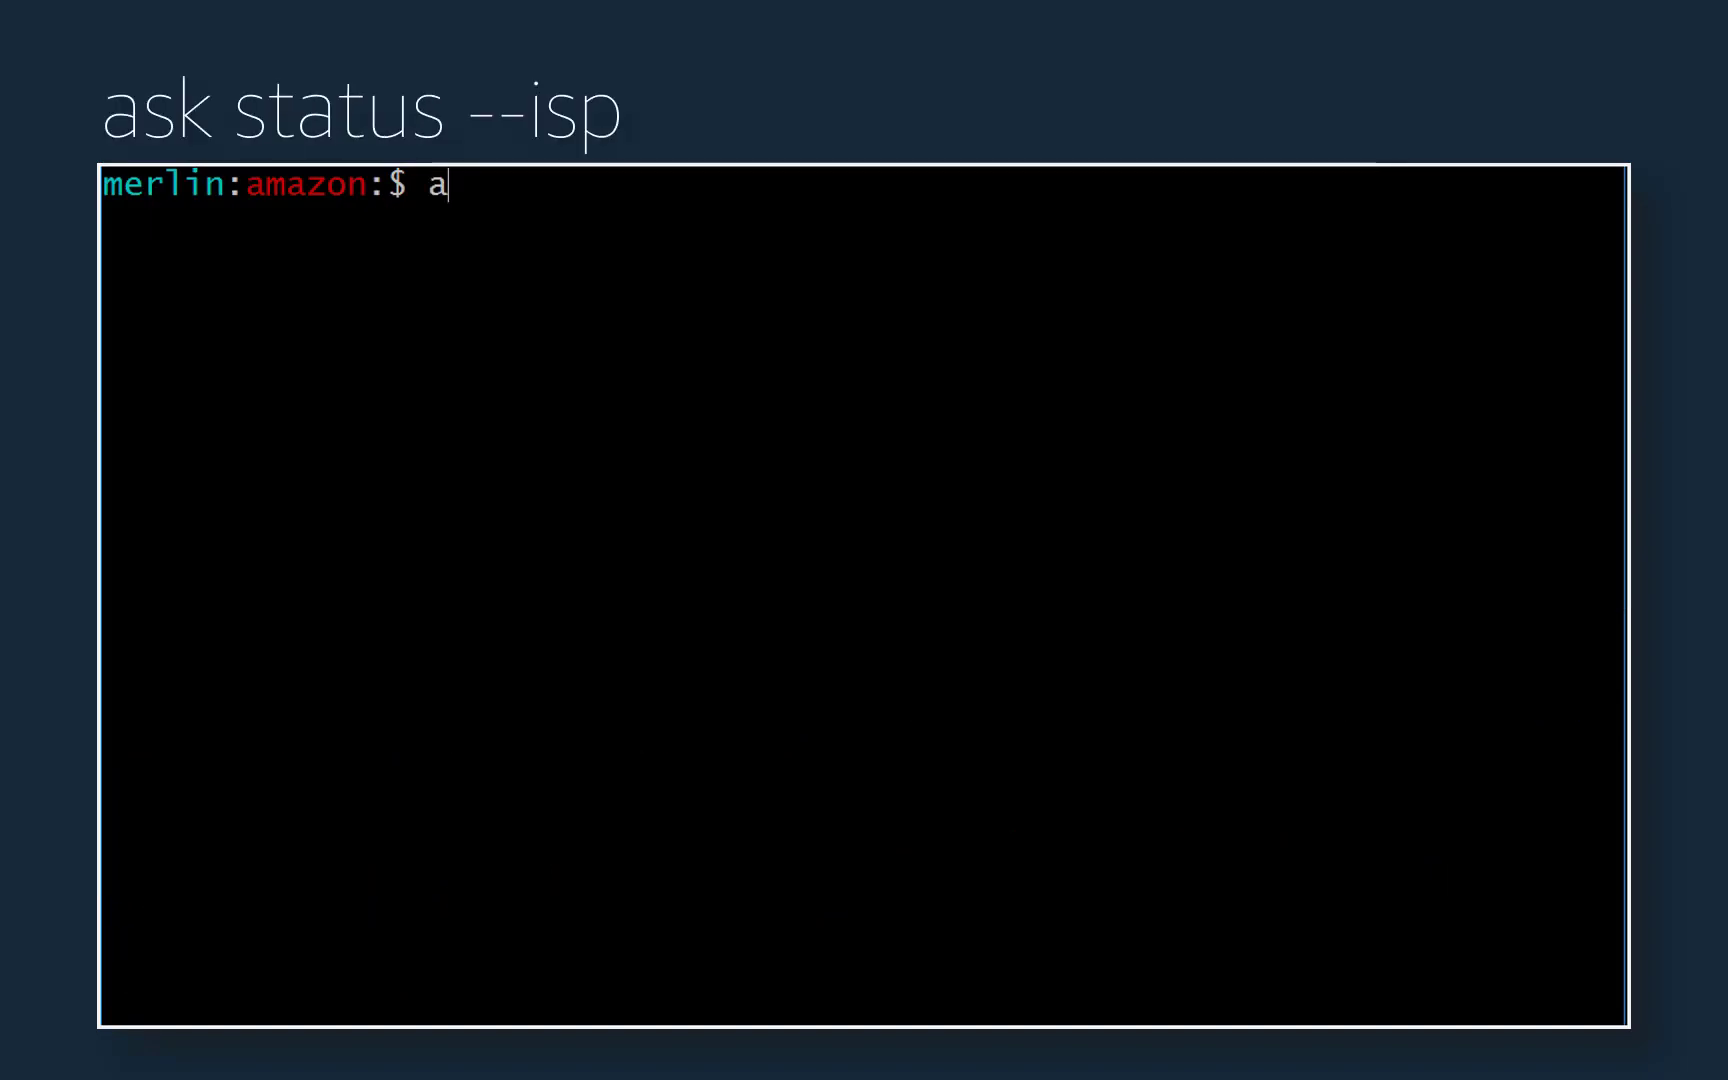
Run 'ask status --isp' to list farm-fresh-cookies.json as updating on deploy
type("sk status --isp")
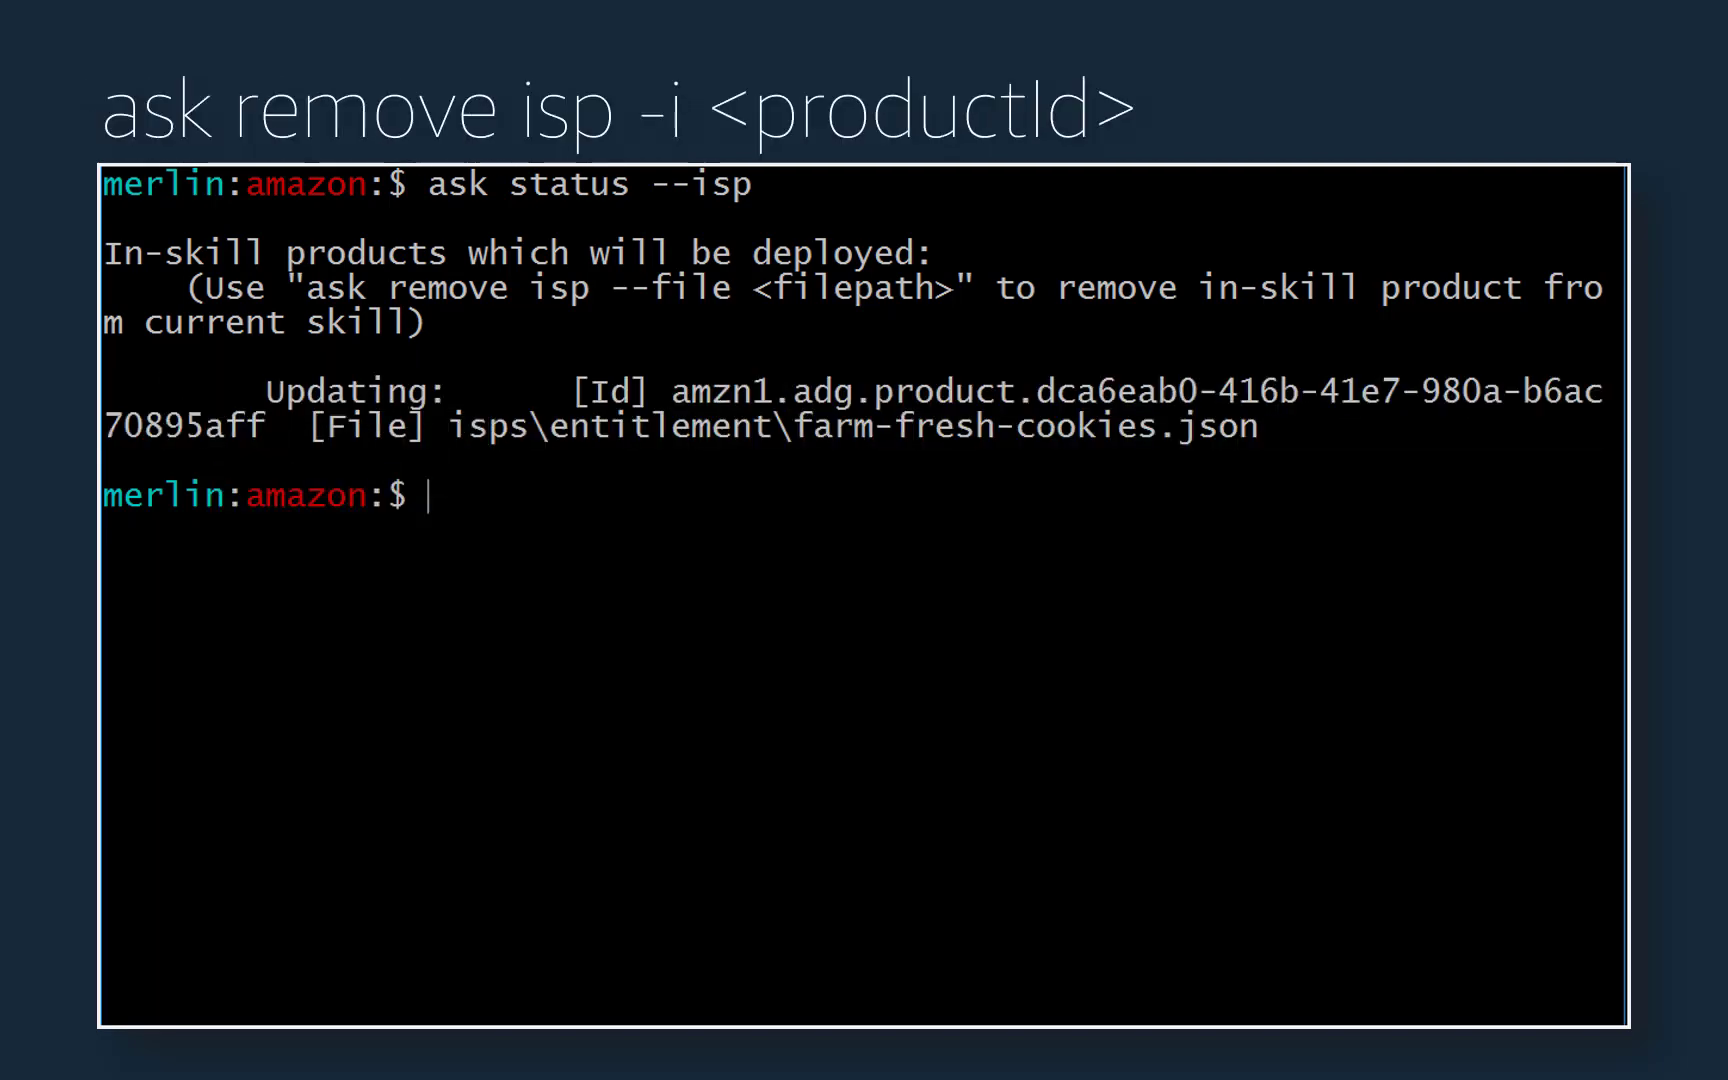
Remove the in-skill product by Id amzn1.adg.product.dca6eab0-... with 'ask remove isp', confirming y, and check status
type("ask remove")
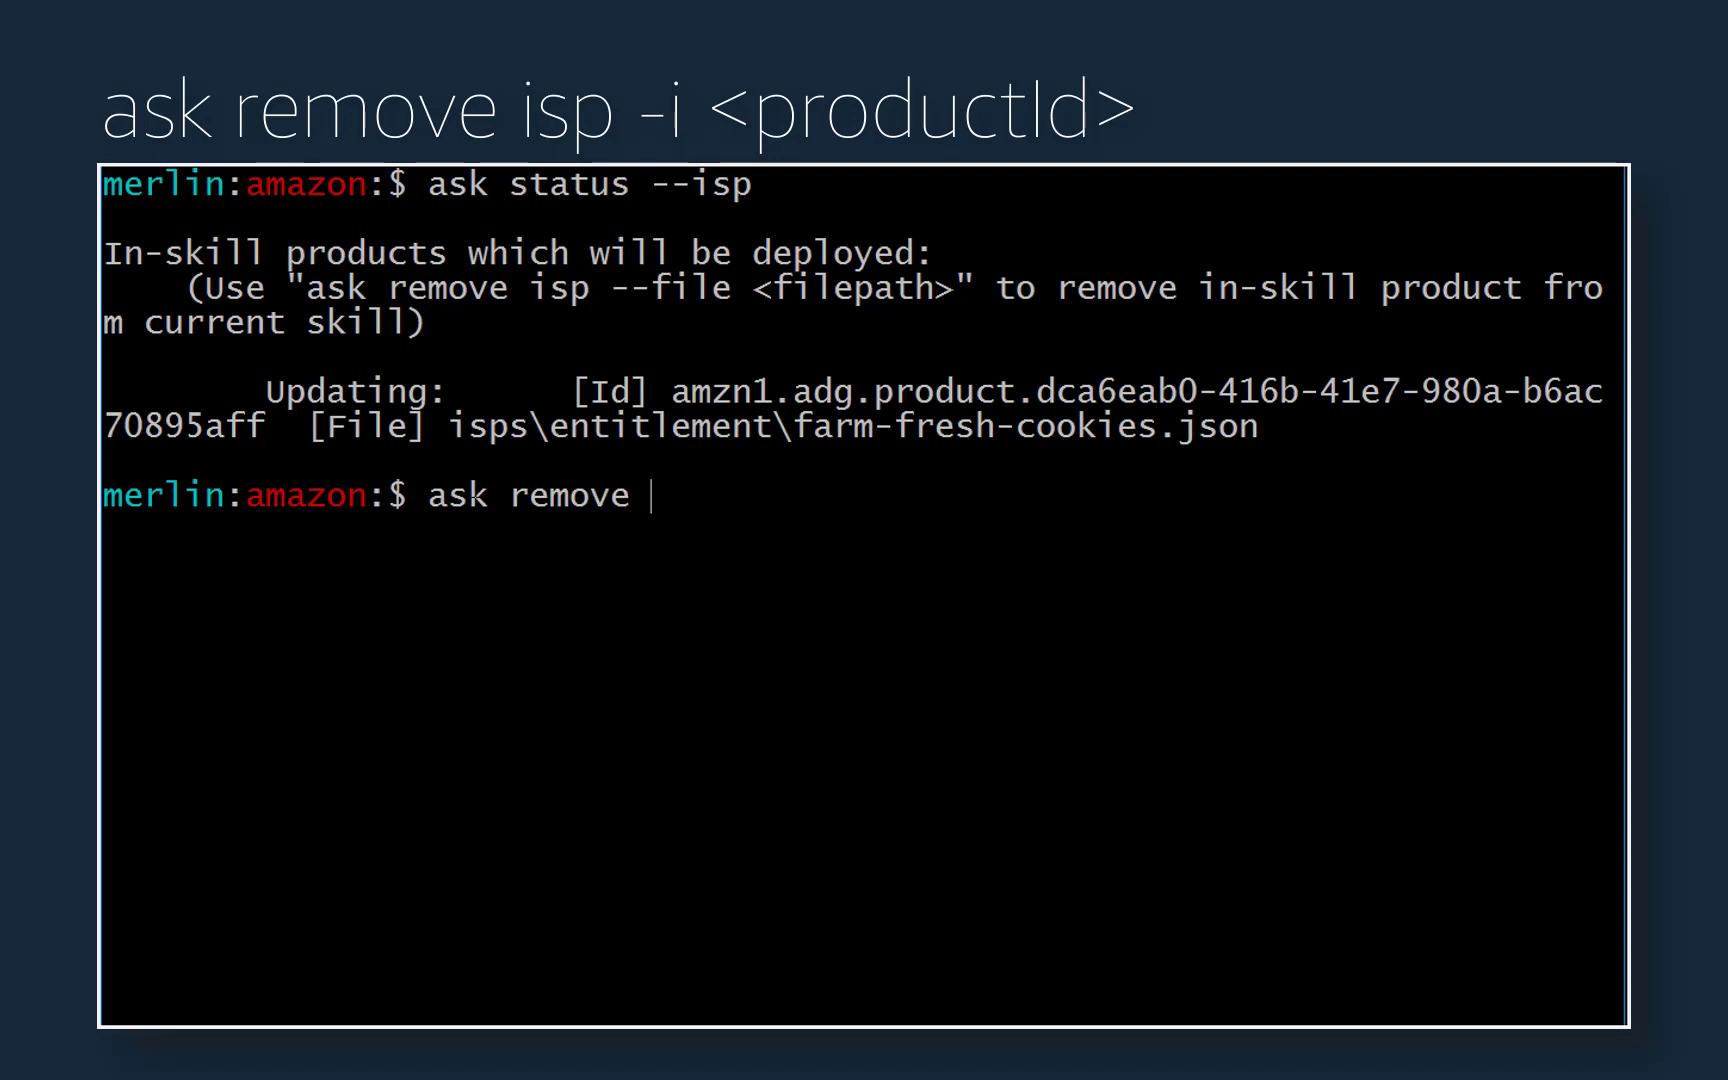
type("isp -i")
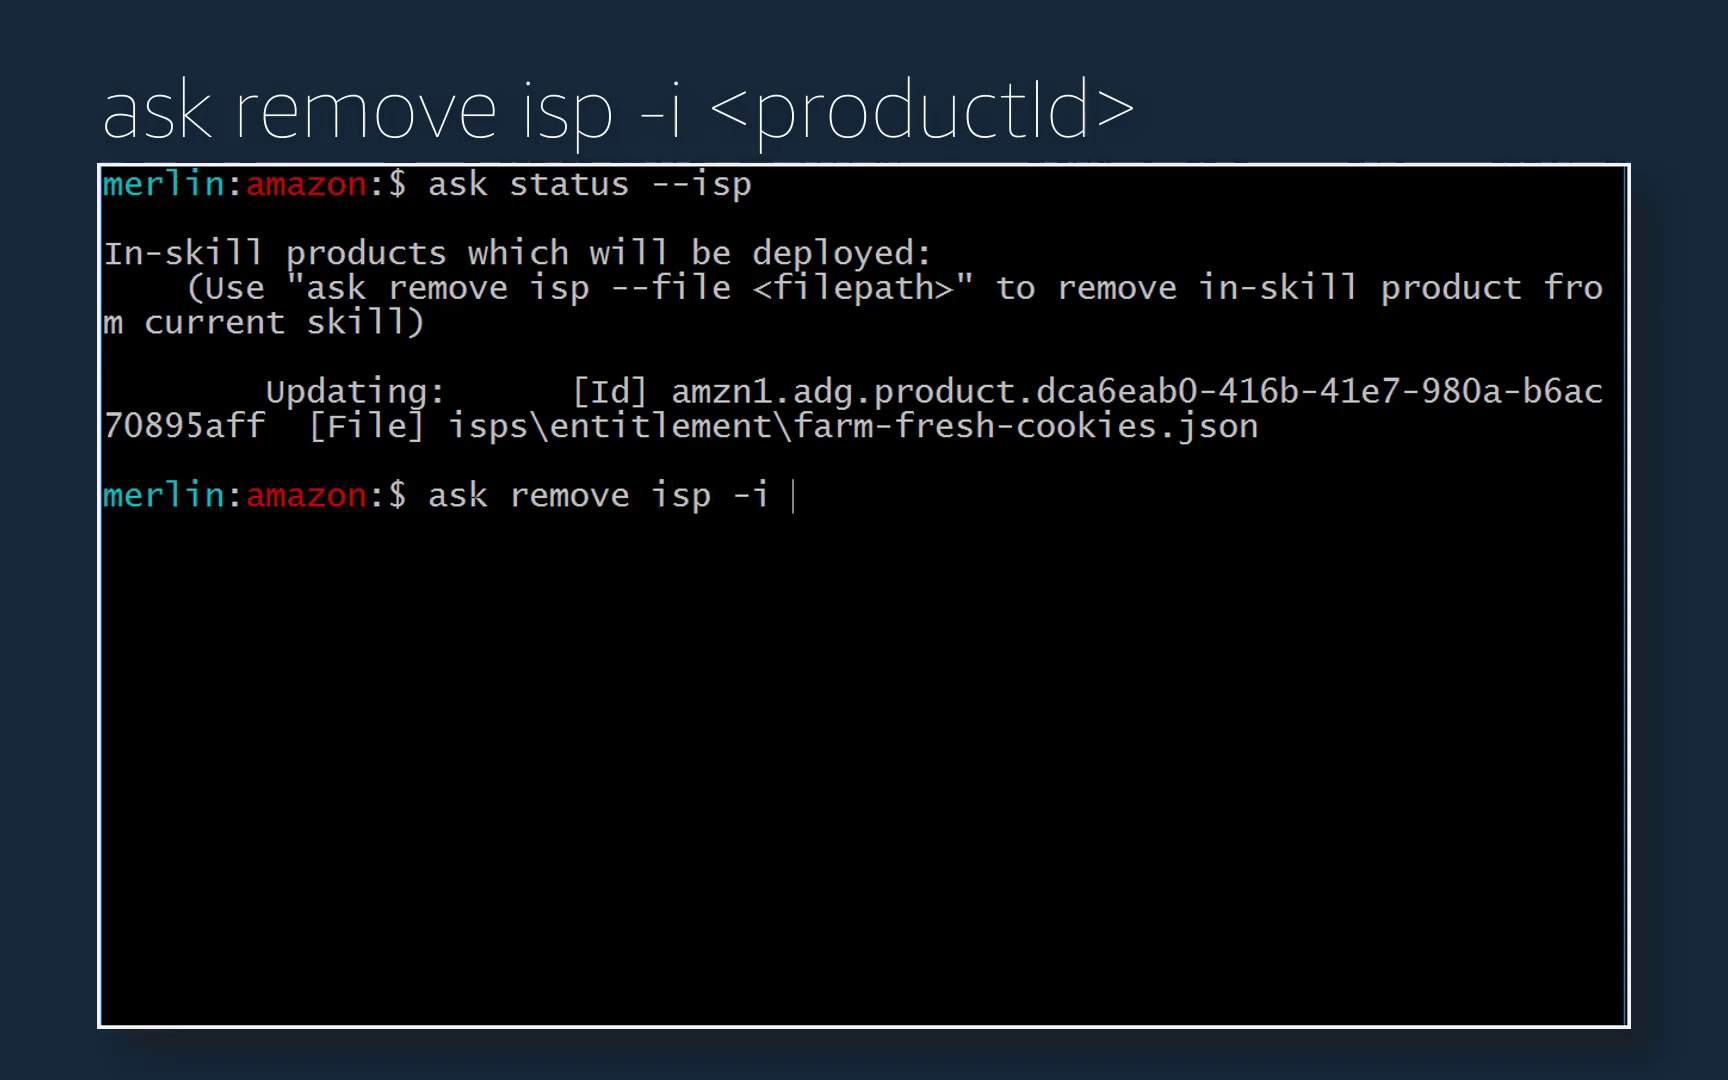
type("amzn1.adg.product.dca6eab0-416b-41e7-980a-b6ac70895aff")
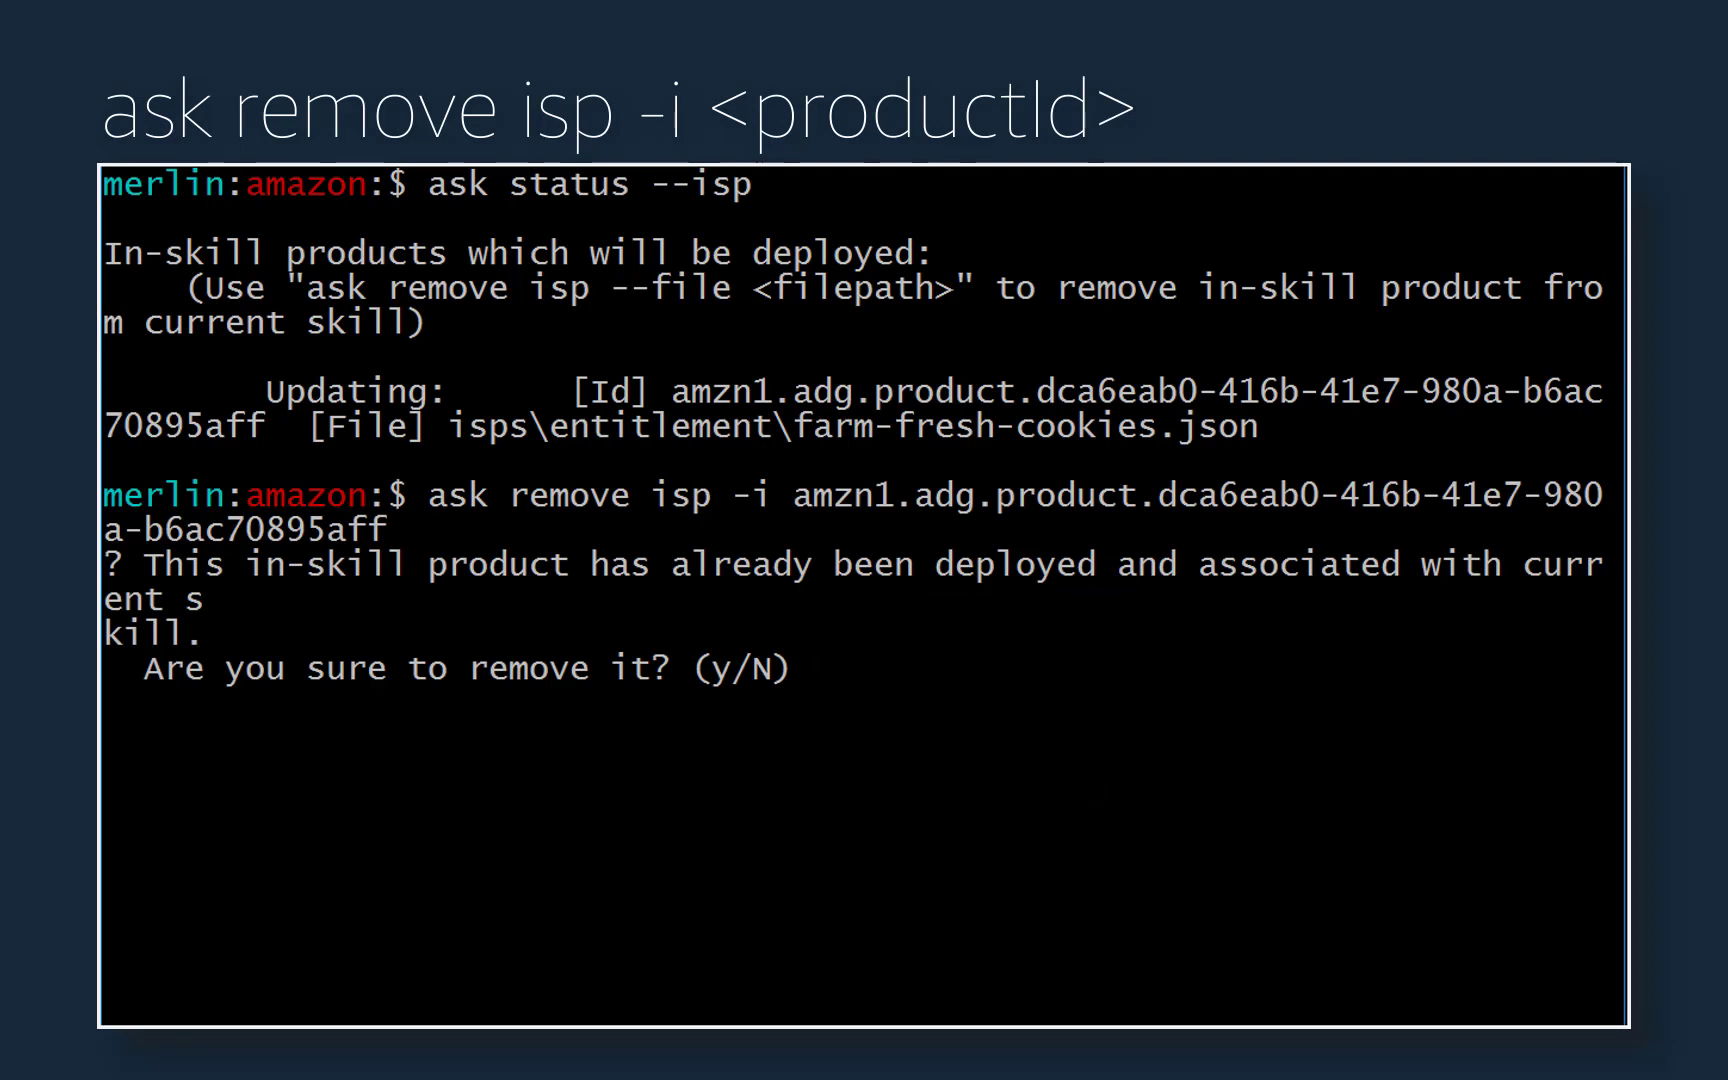
type("y")
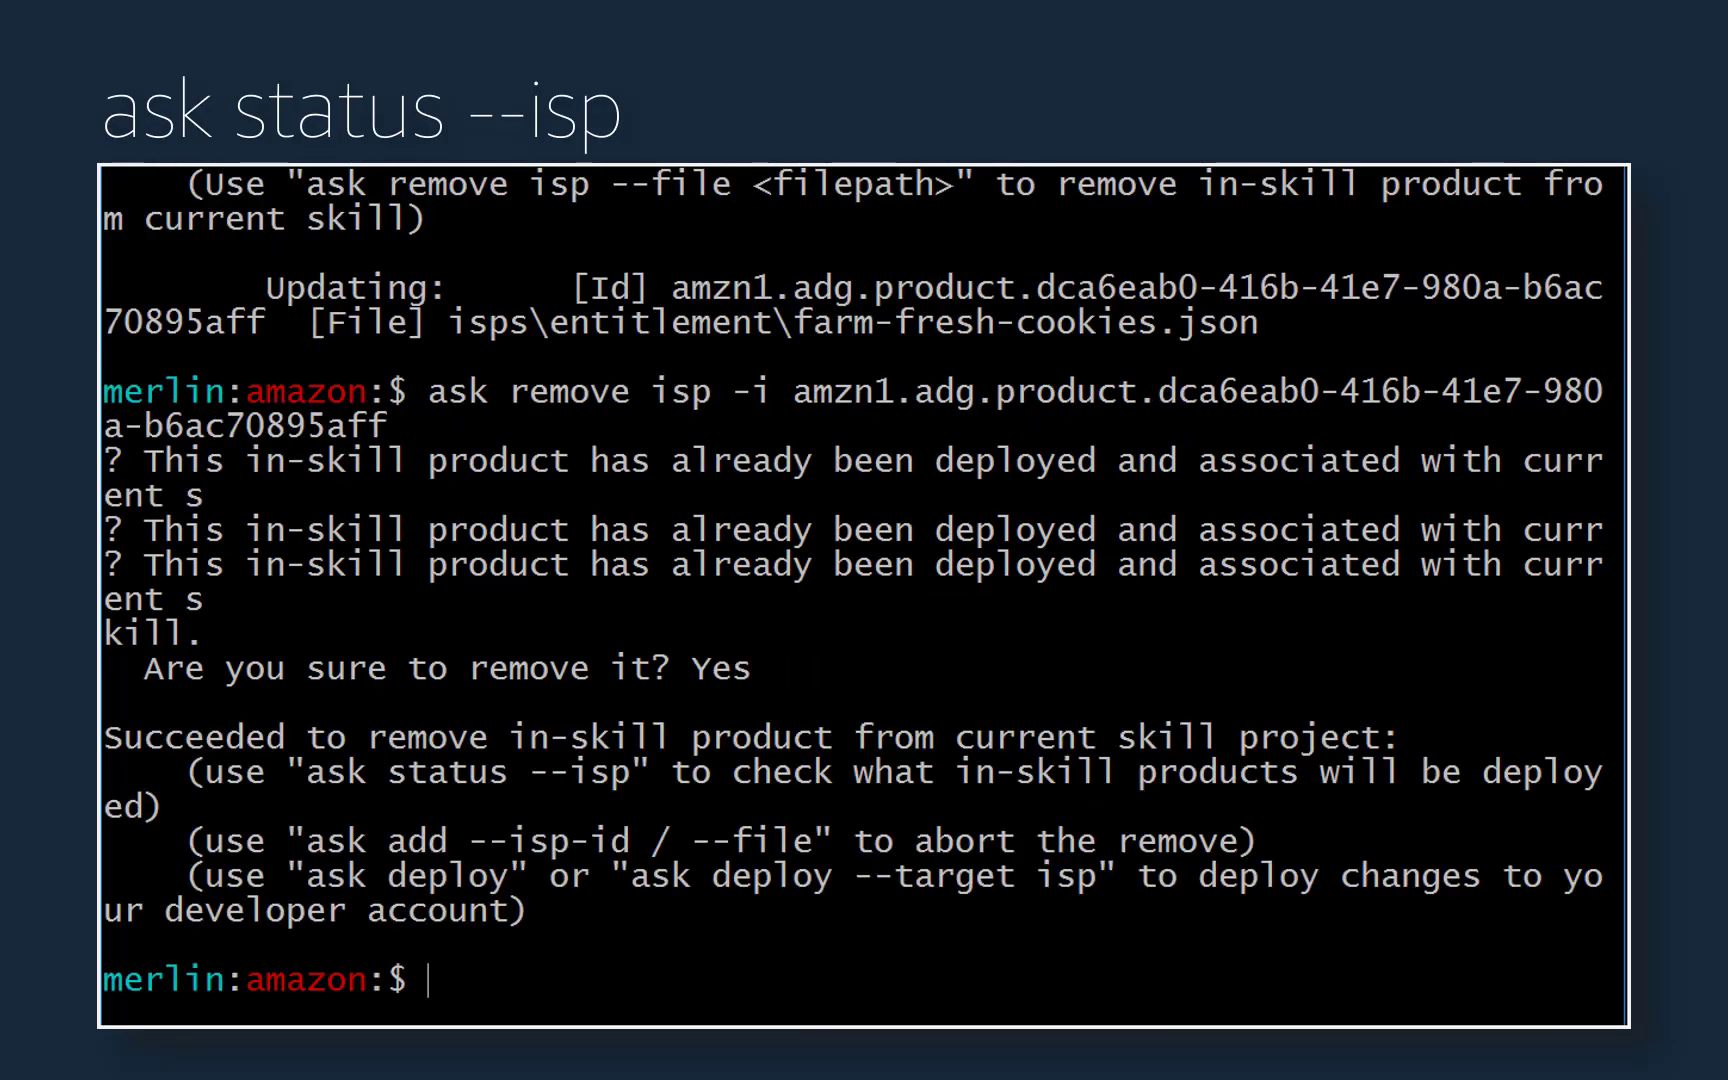
type("ask status --isp")
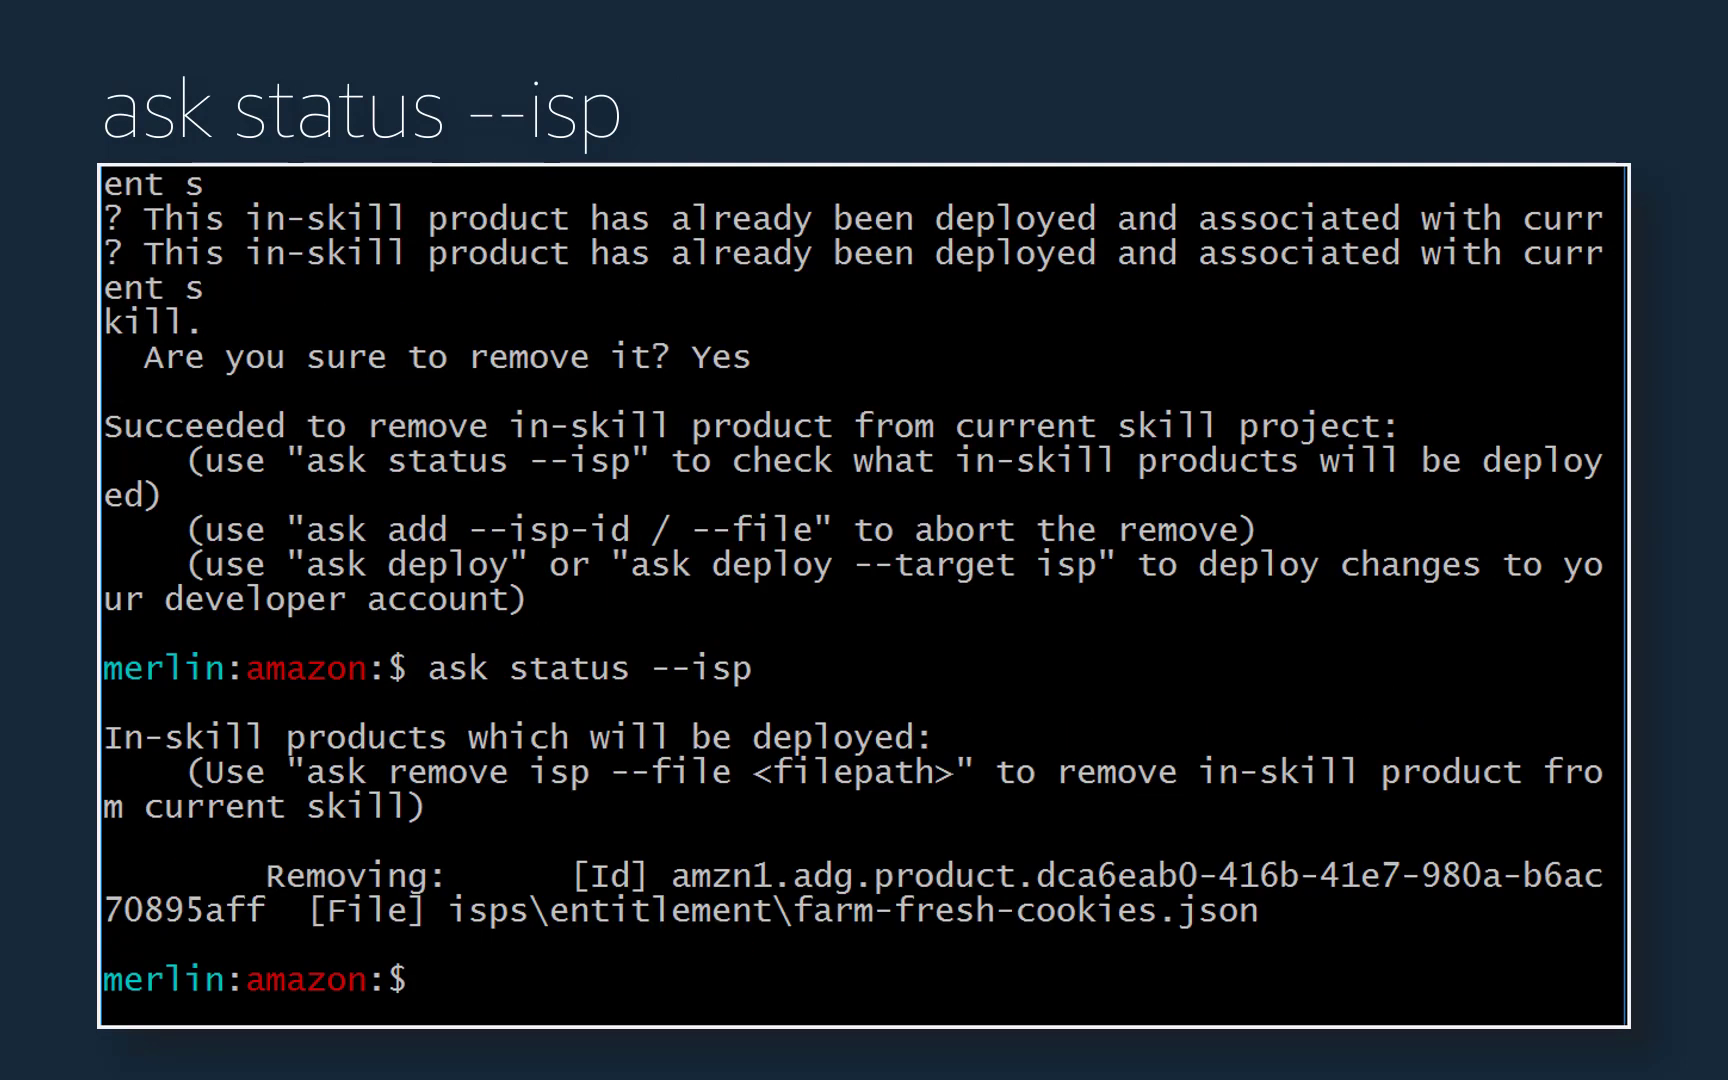
Redeploy with 'ask deploy' so farm-fresh-cookies is removed, then begin checking status
type("ask deploy")
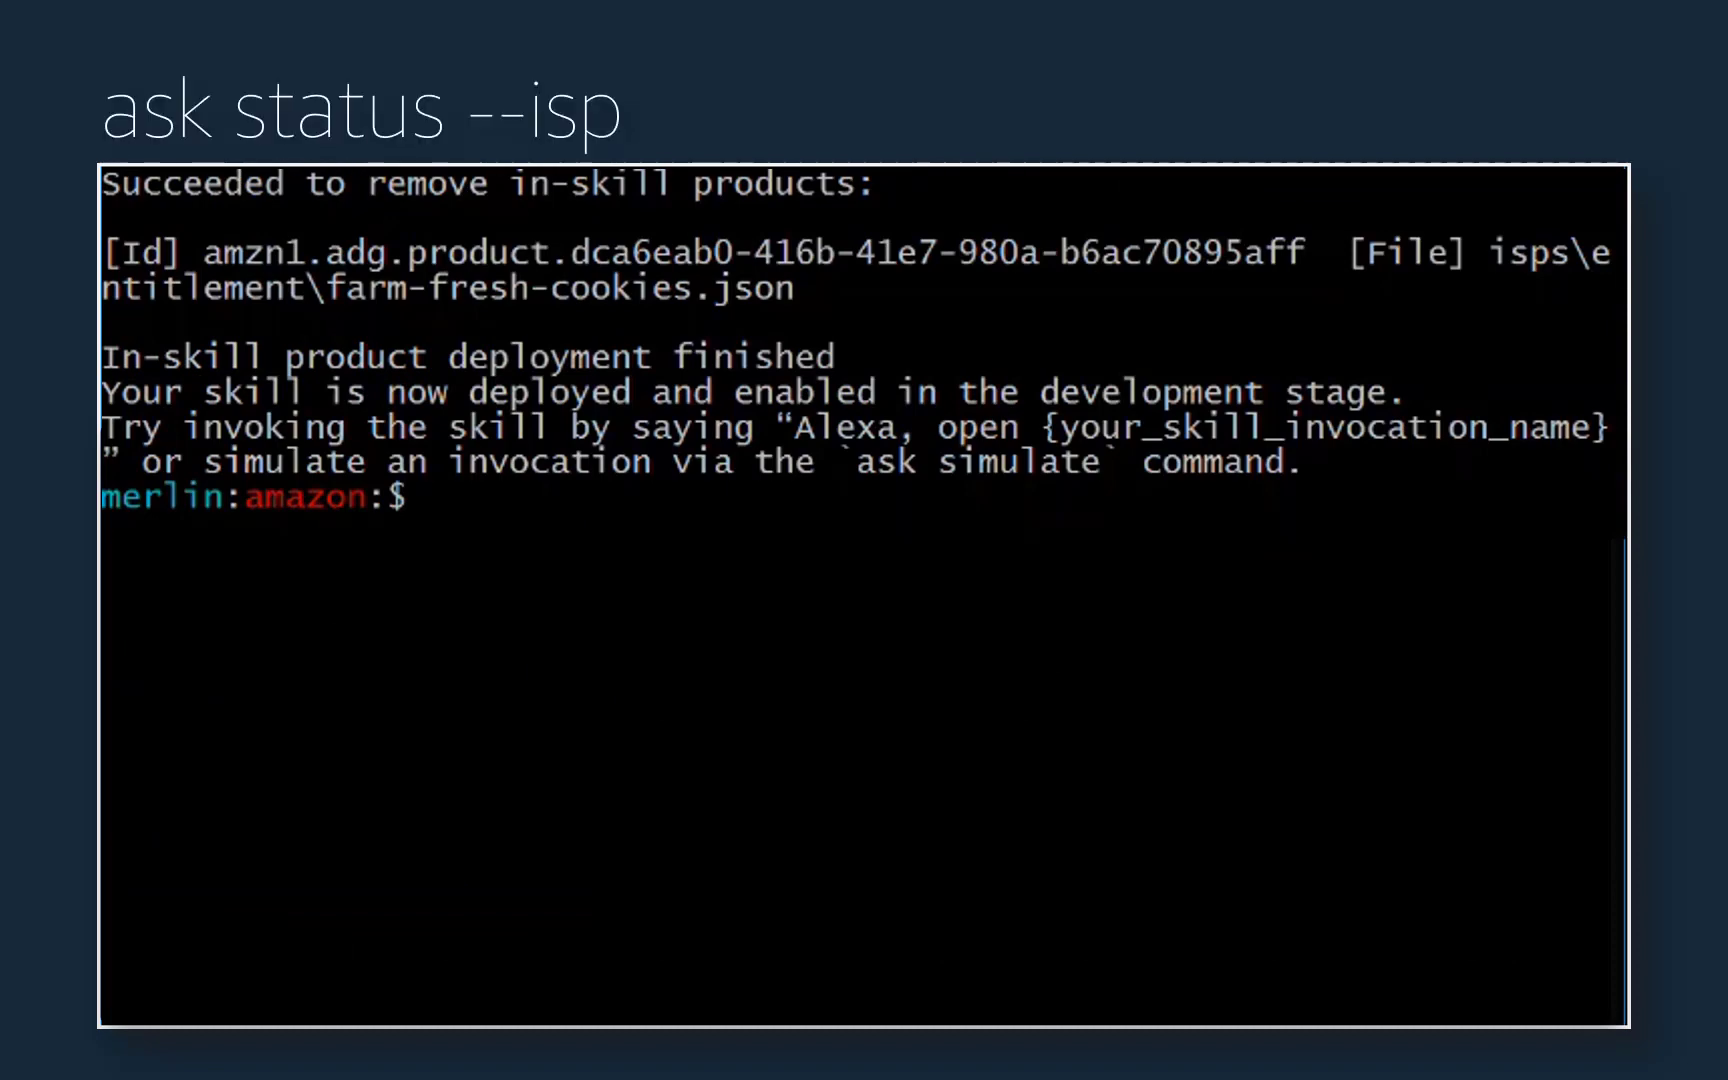
type("ask statu")
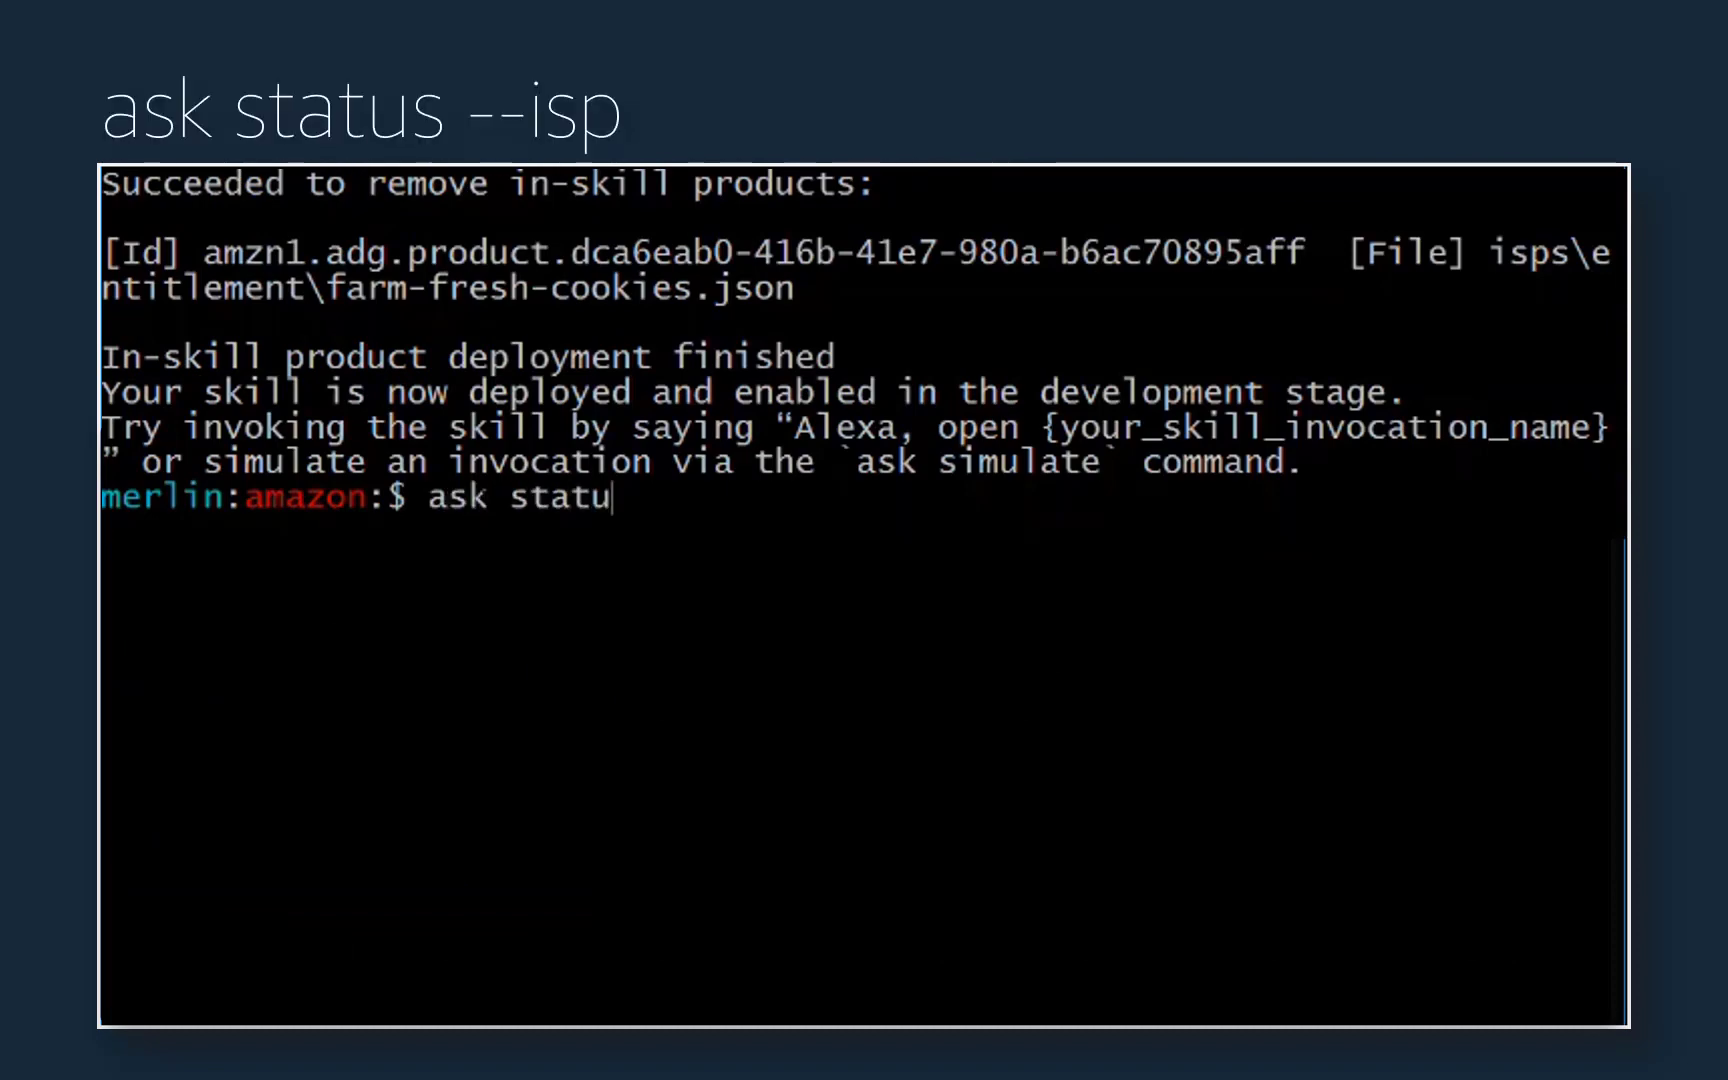